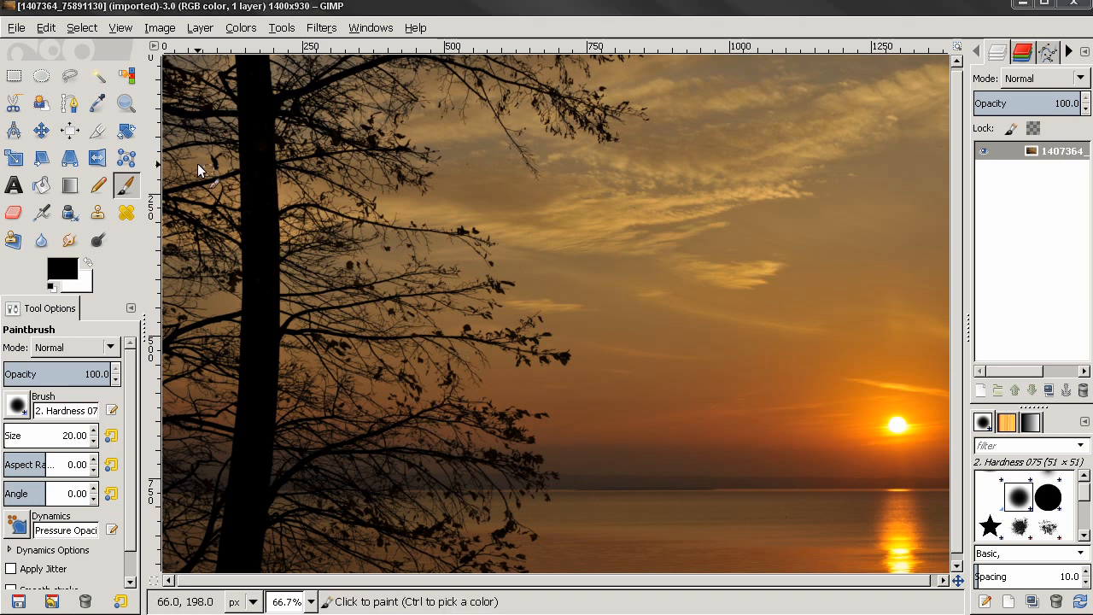
Check that Levels has no Alpha channel for the photo, then add an alpha channel to its layer
click(41, 130)
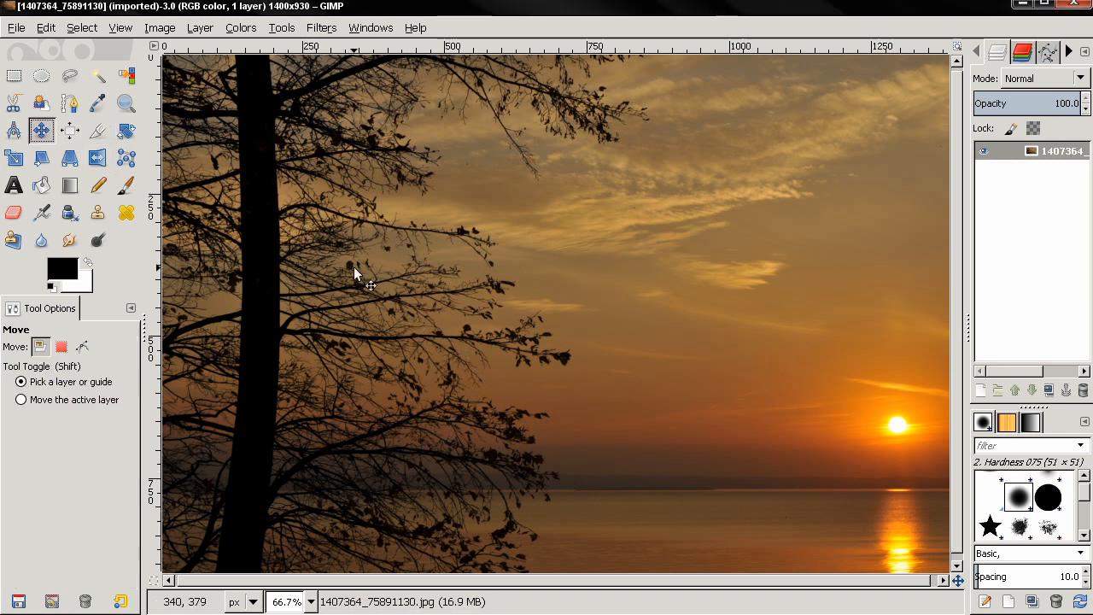
mouse_move(724, 382)
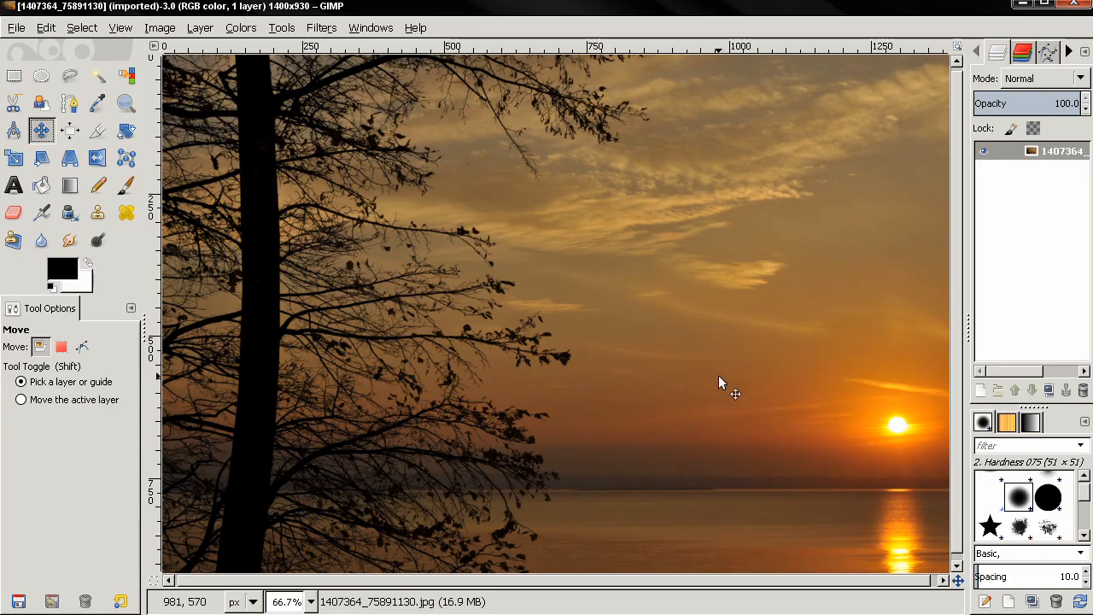
click(239, 27)
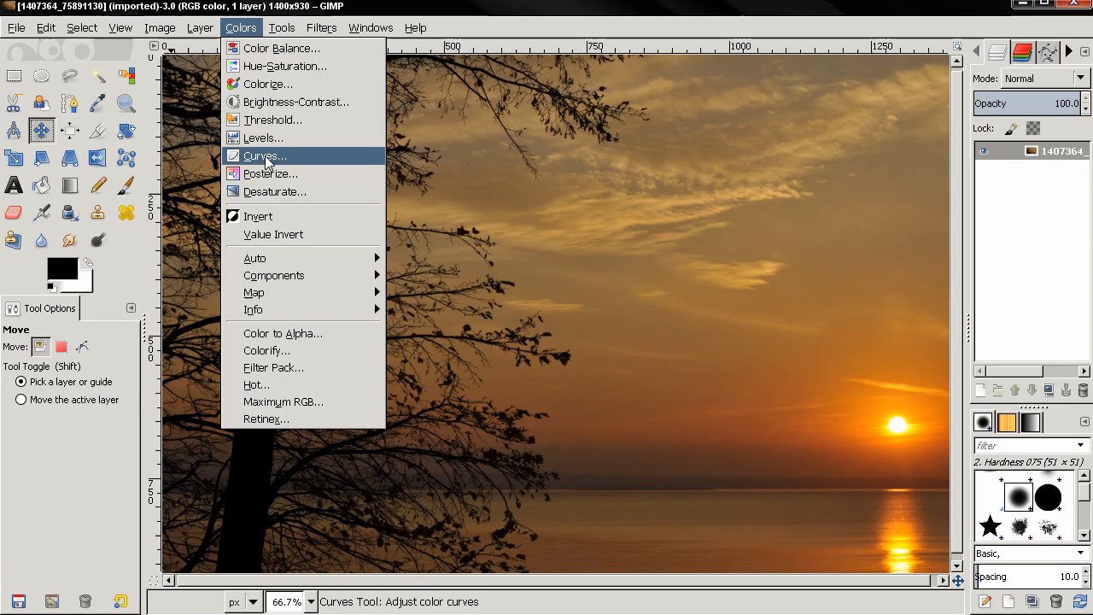
click(263, 136)
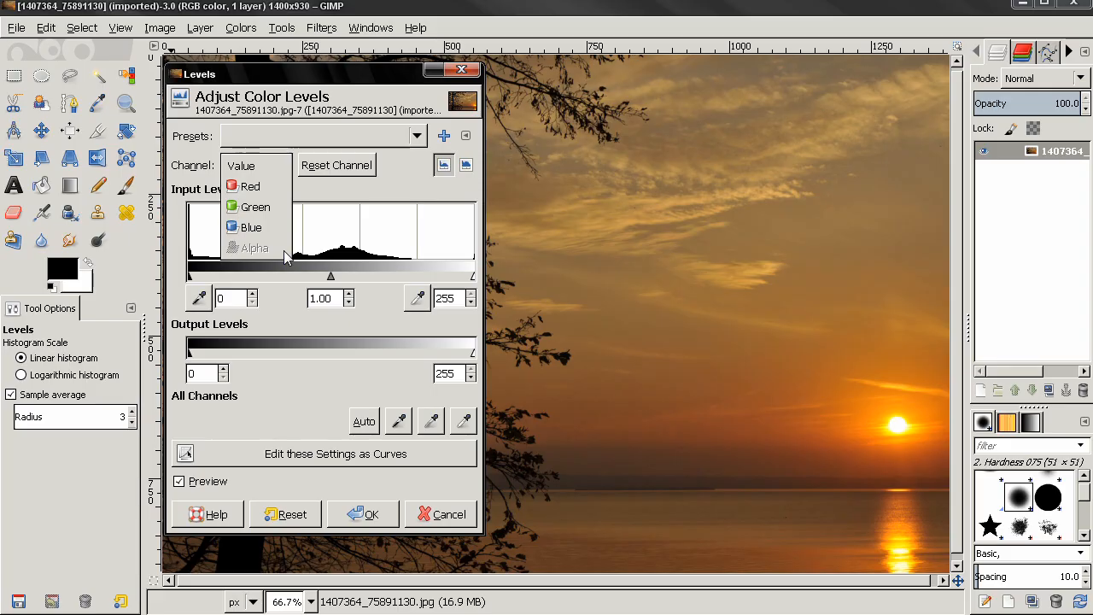
mouse_move(232, 261)
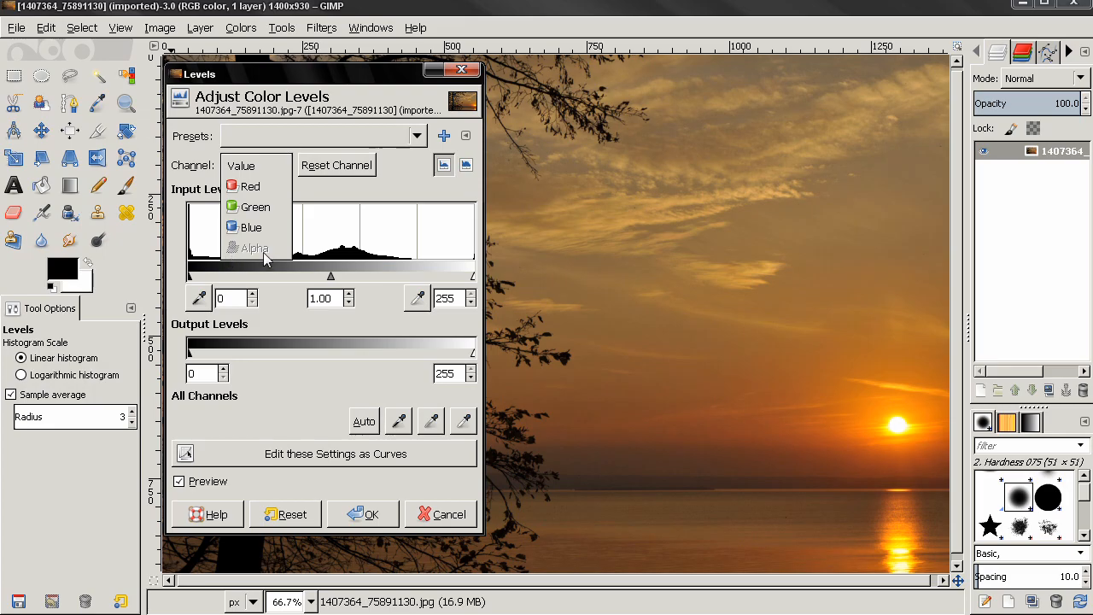
click(253, 166)
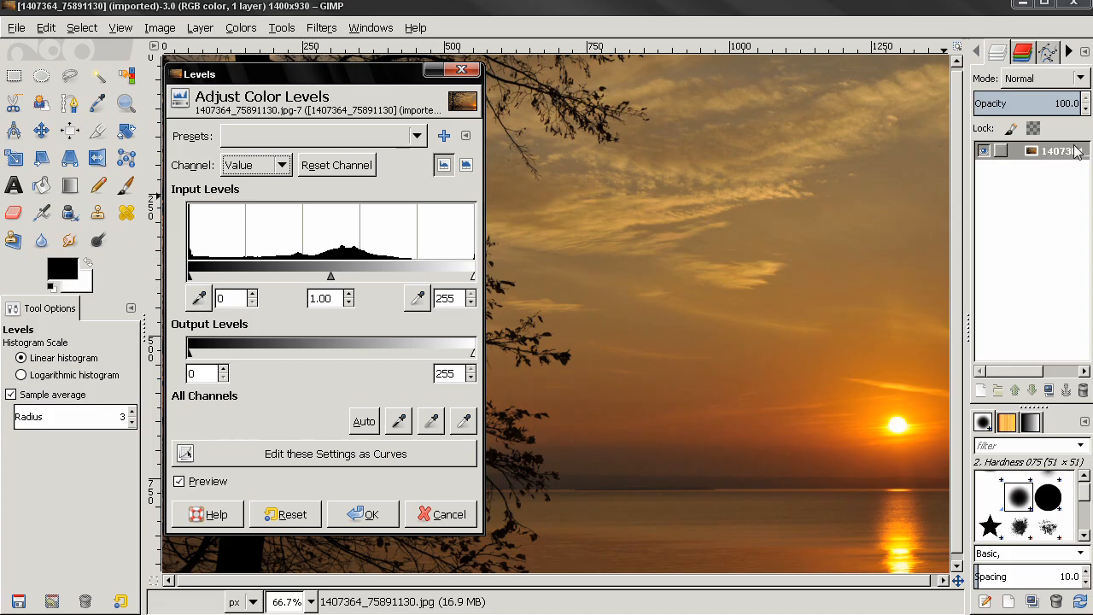
right_click(1059, 150)
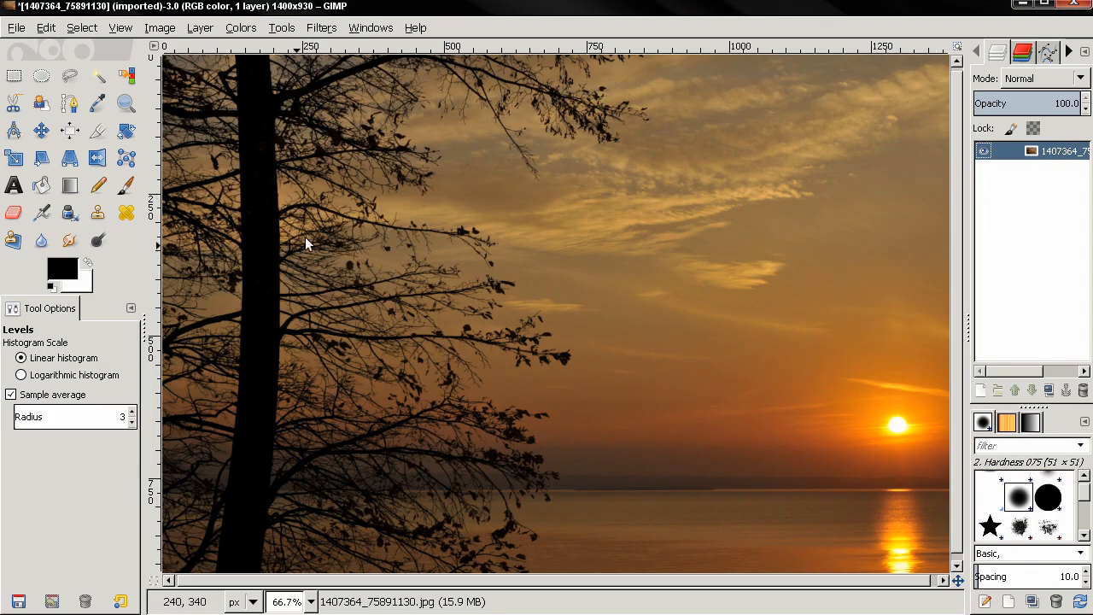
mouse_move(257, 31)
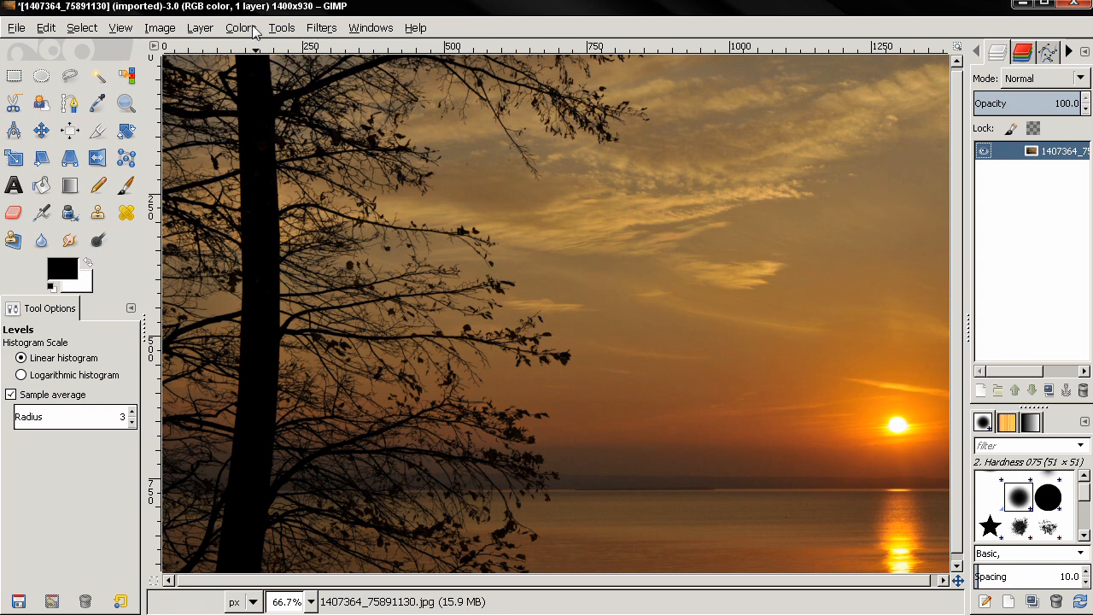
click(239, 27)
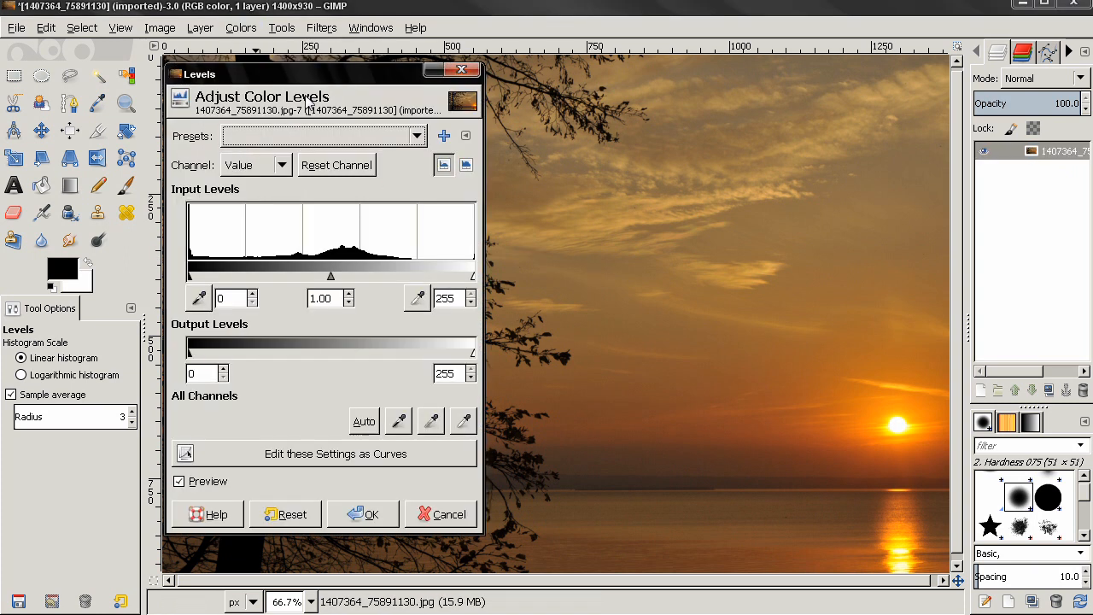
click(253, 164)
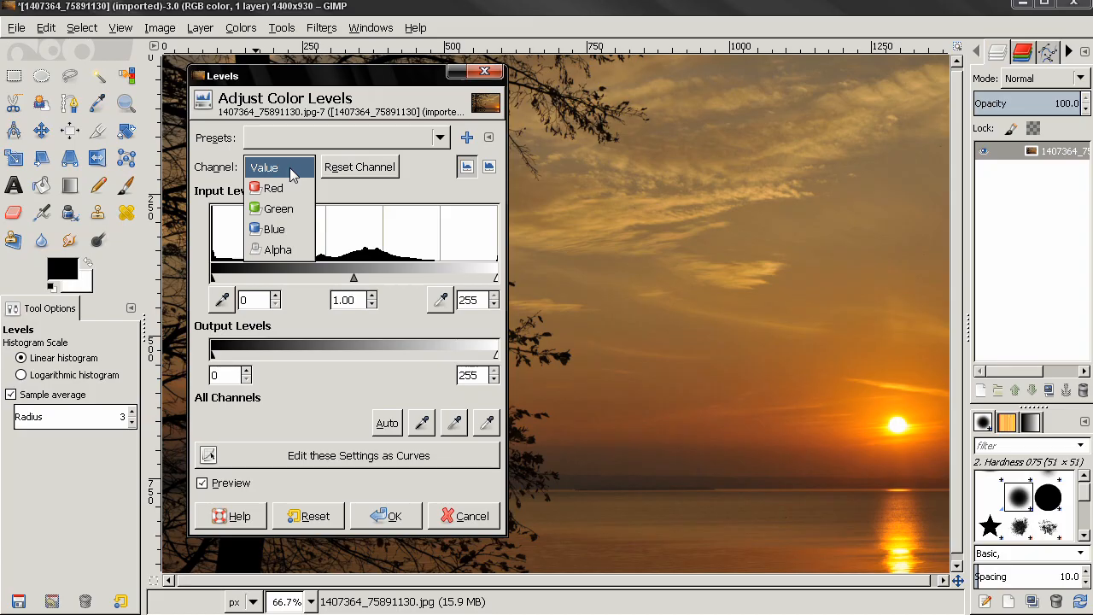
mouse_move(299, 250)
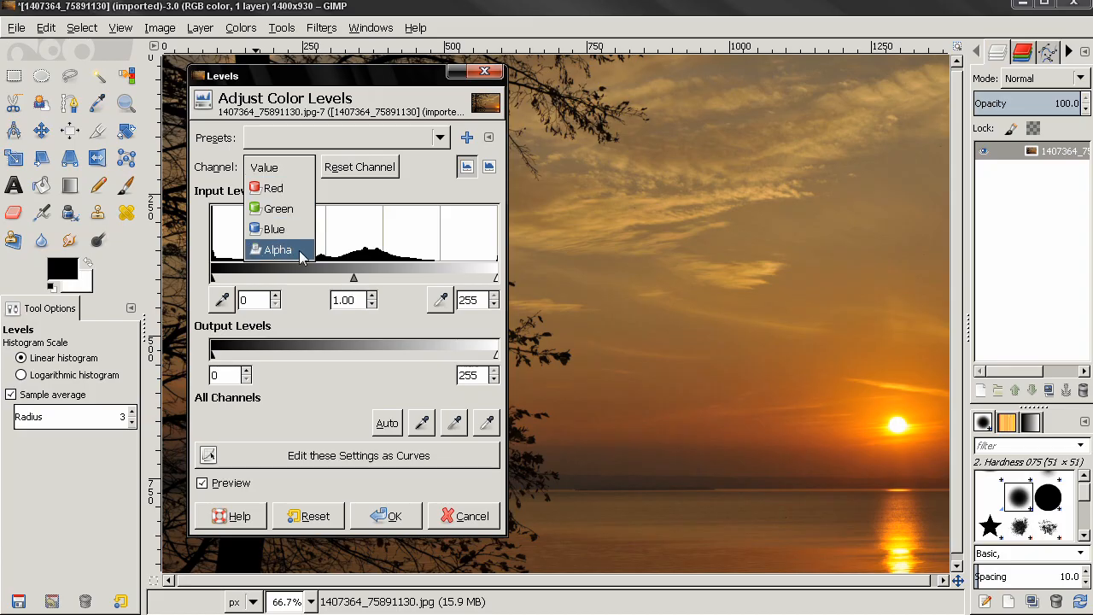
click(276, 249)
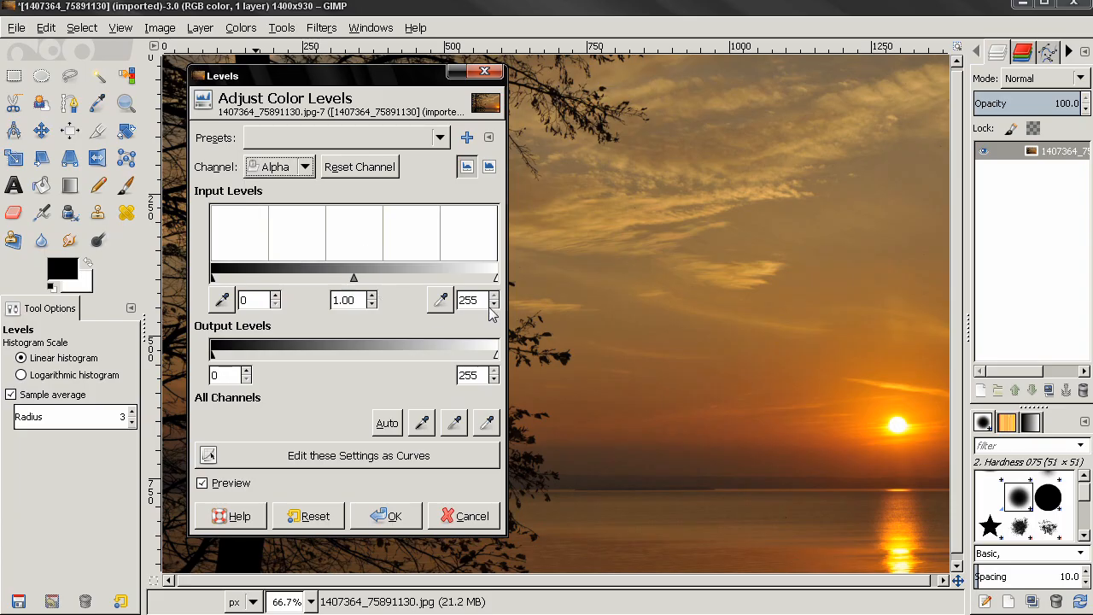
mouse_move(936, 111)
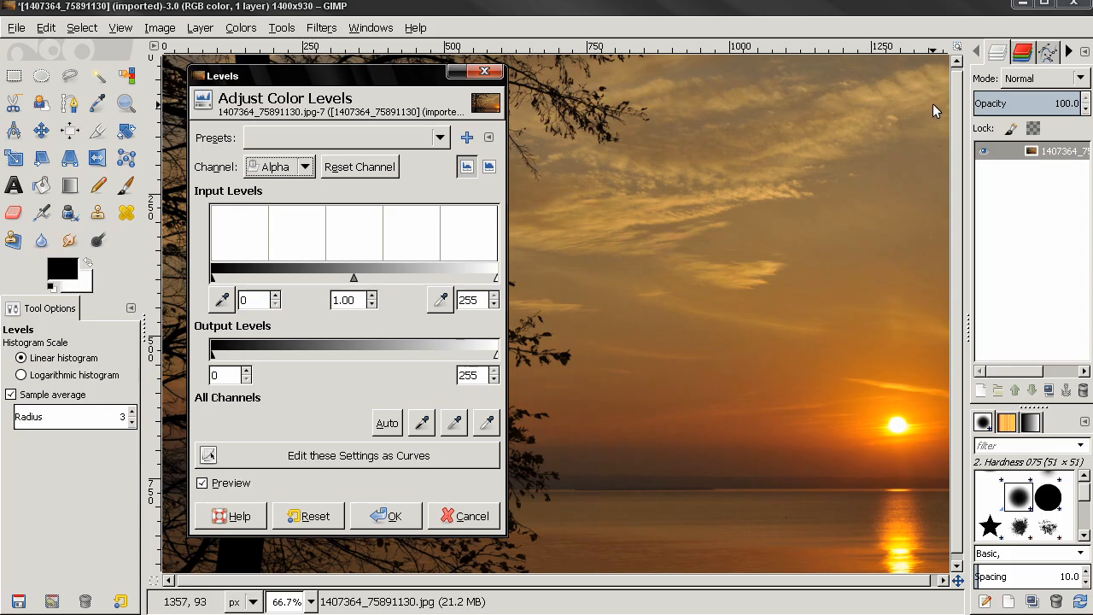
mouse_move(509, 383)
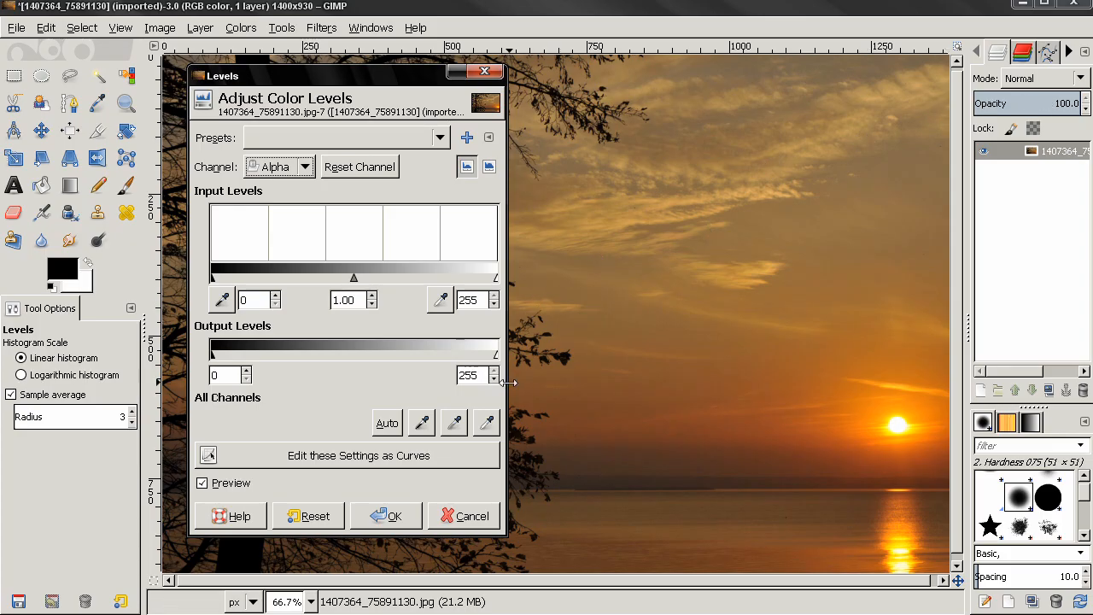
mouse_move(188, 333)
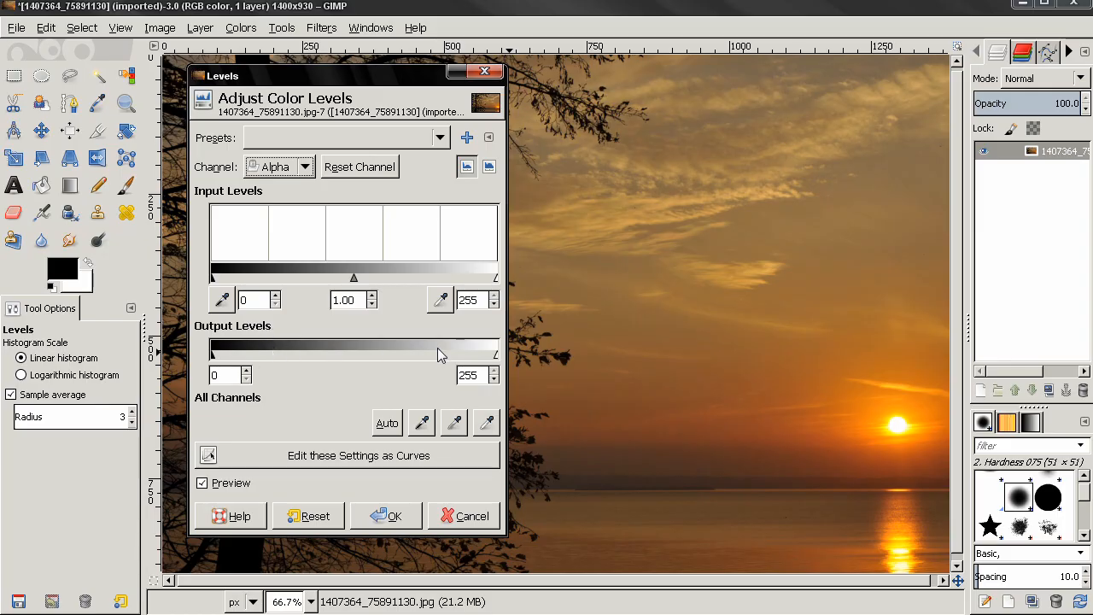
drag(495, 350, 394, 350)
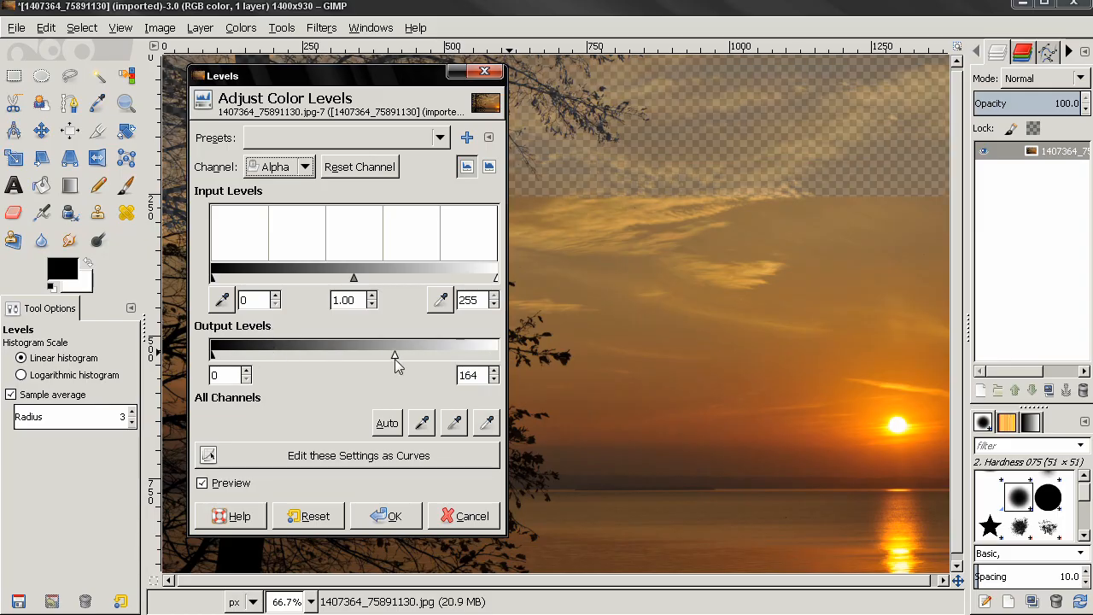
drag(394, 352, 340, 352)
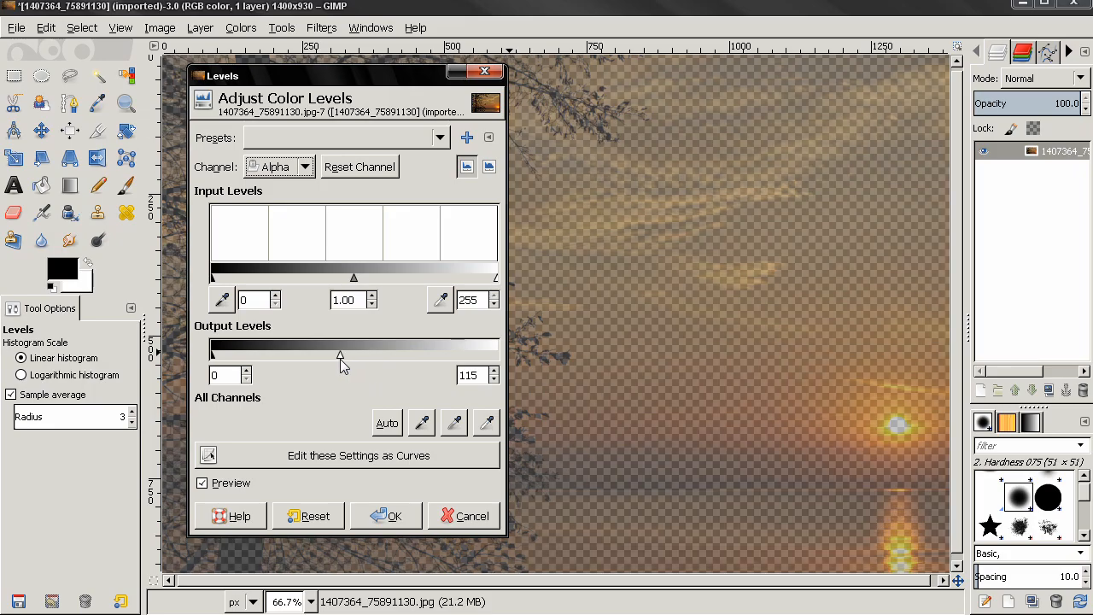
drag(340, 355, 306, 355)
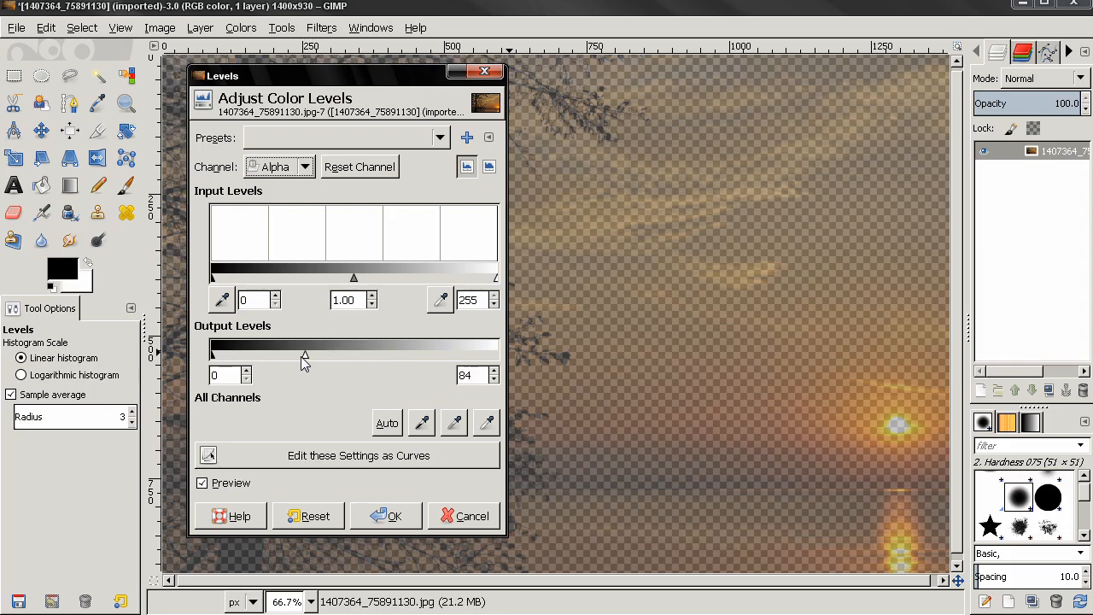
drag(304, 352, 435, 351)
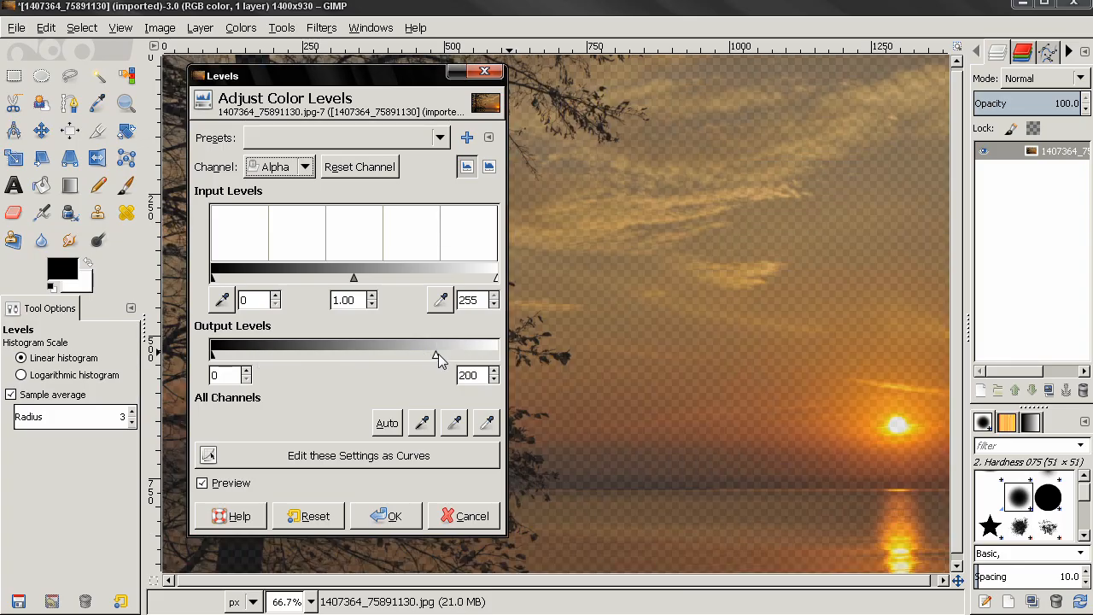
drag(437, 348, 494, 348)
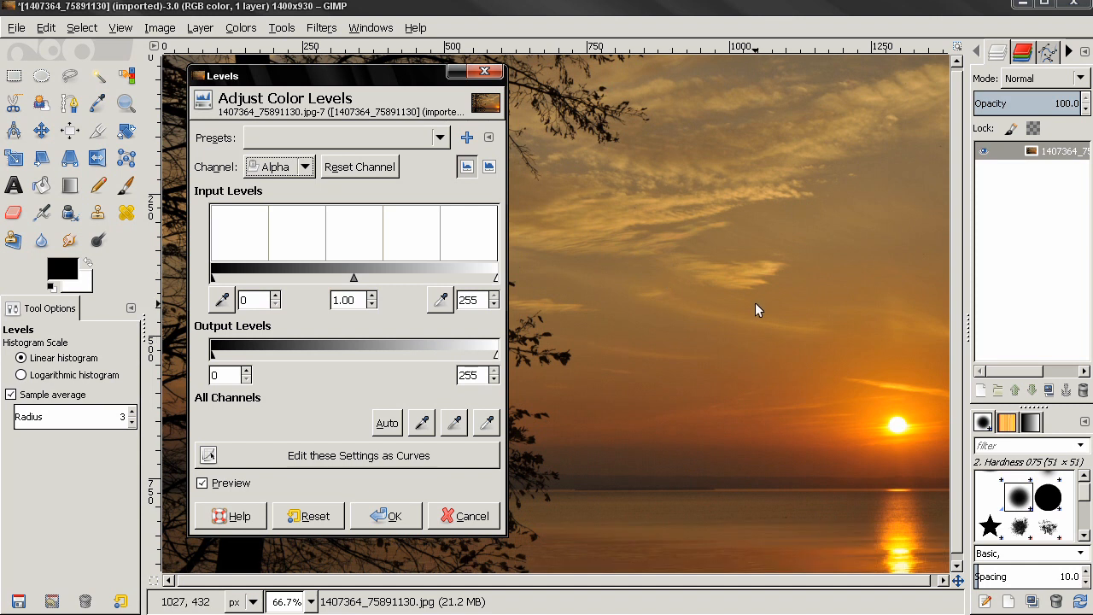
mouse_move(464, 515)
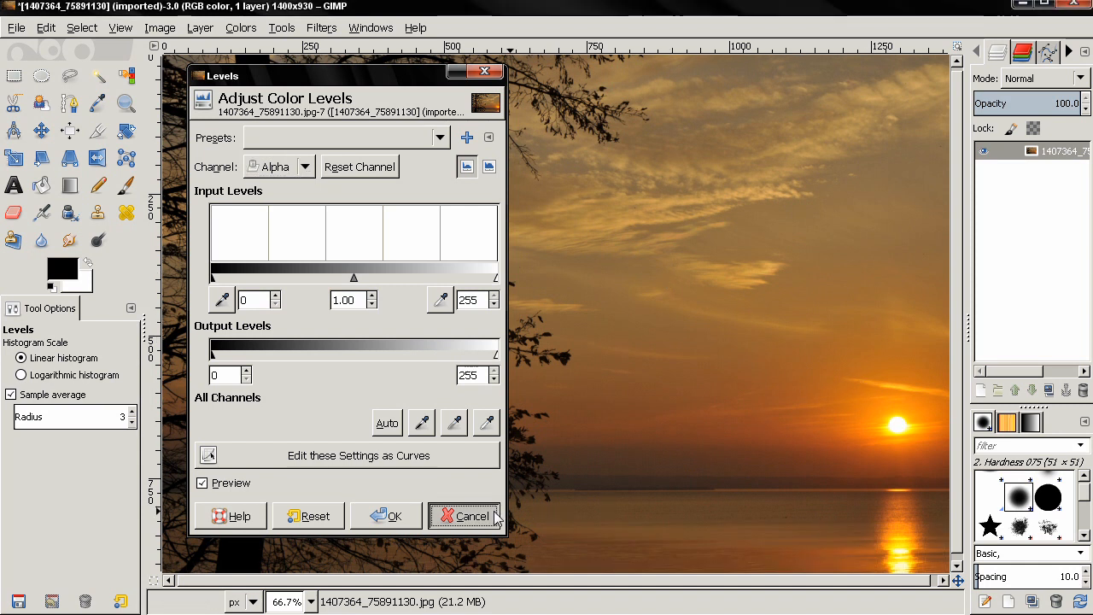
click(465, 516)
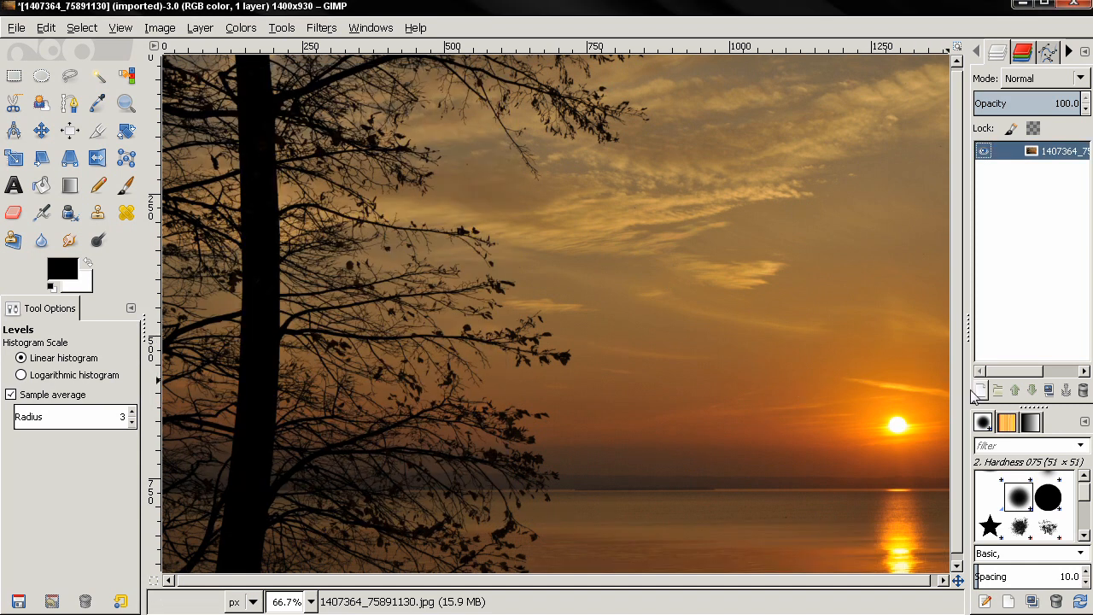
Add a new transparent 500×500 layer named Layer above the sunset photo
click(980, 389)
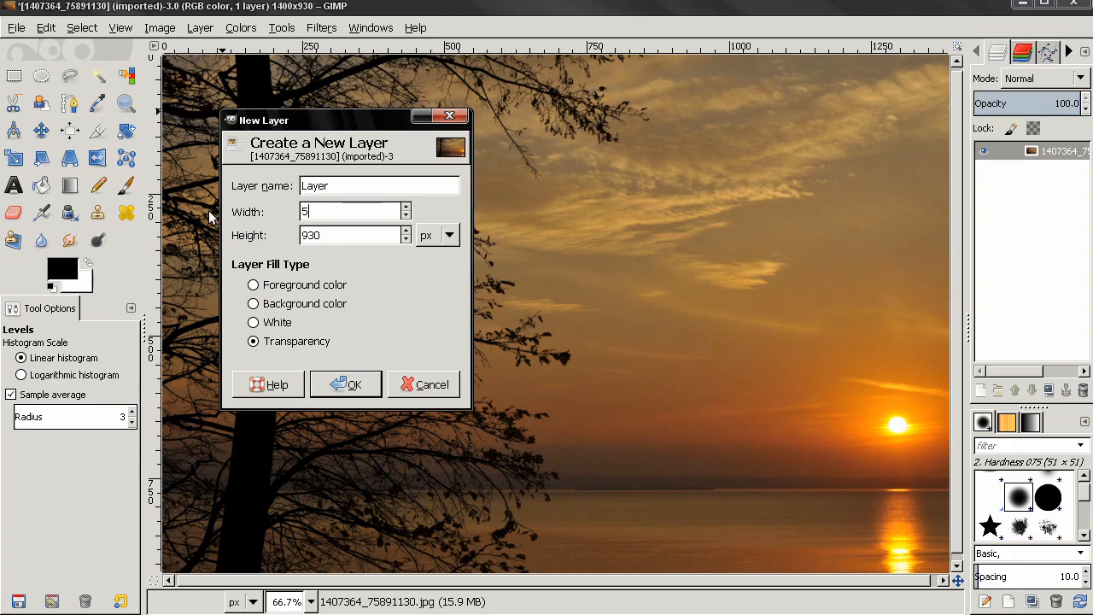
text(500)
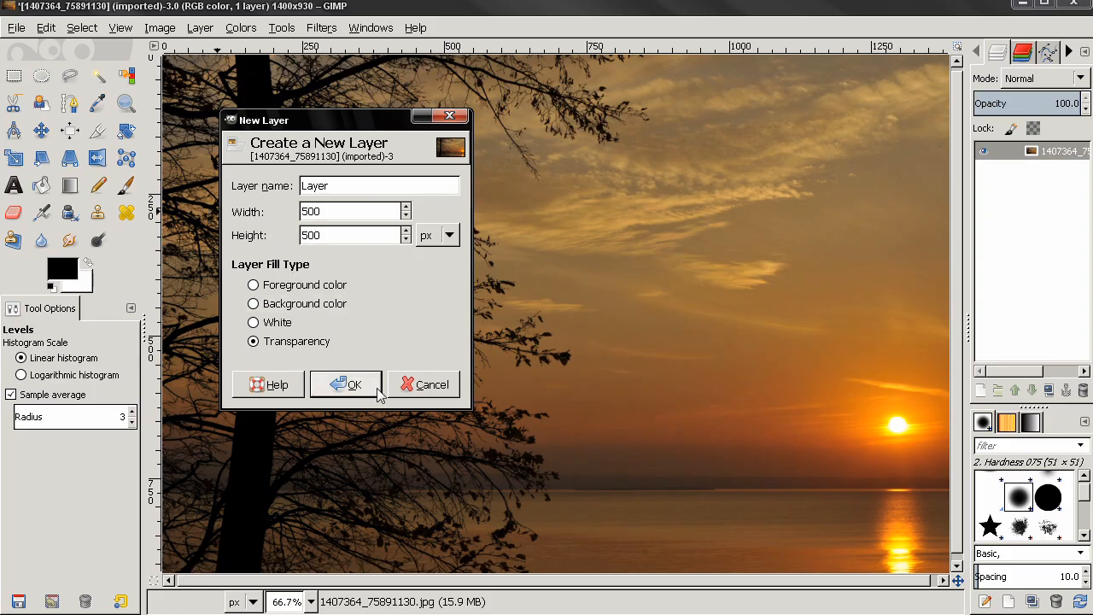
click(355, 383)
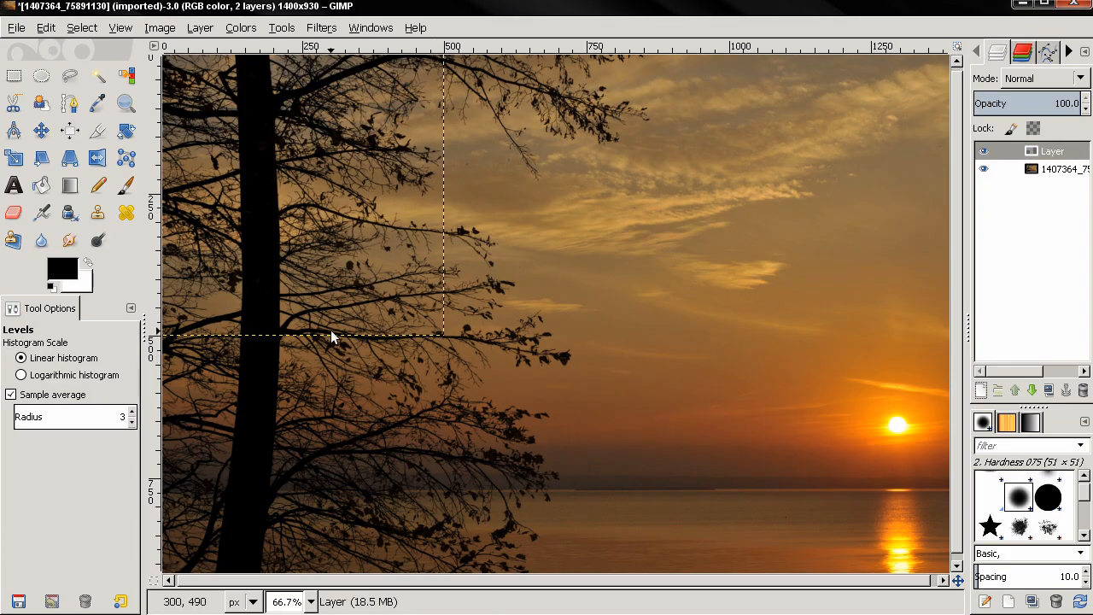
Move the active empty layer over the sky right of the trees, near the sun
click(41, 130)
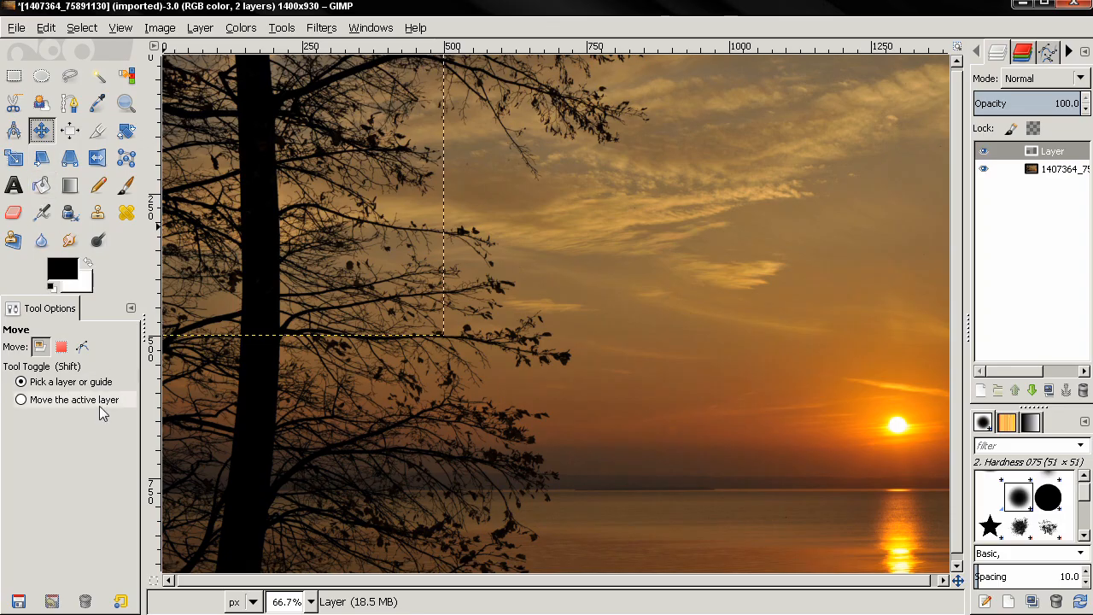
click(20, 399)
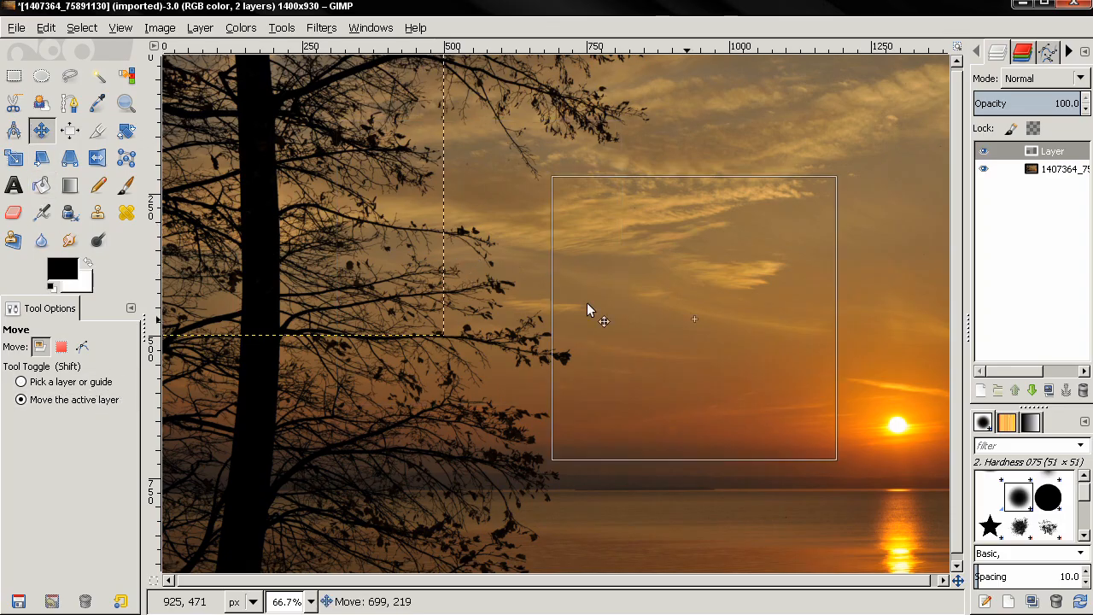
drag(591, 311, 744, 320)
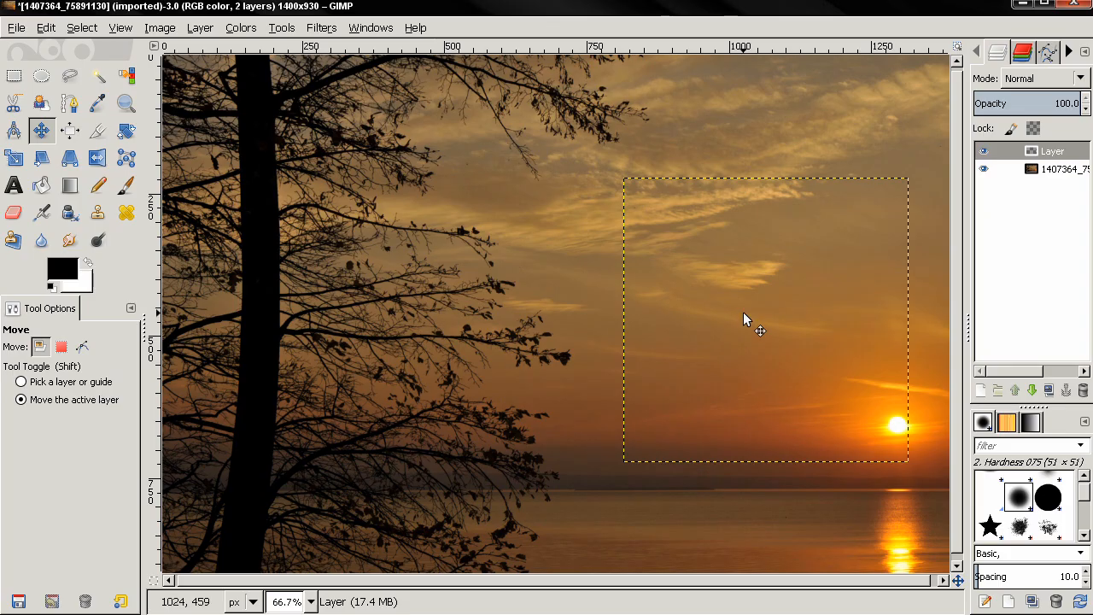
mouse_move(435, 256)
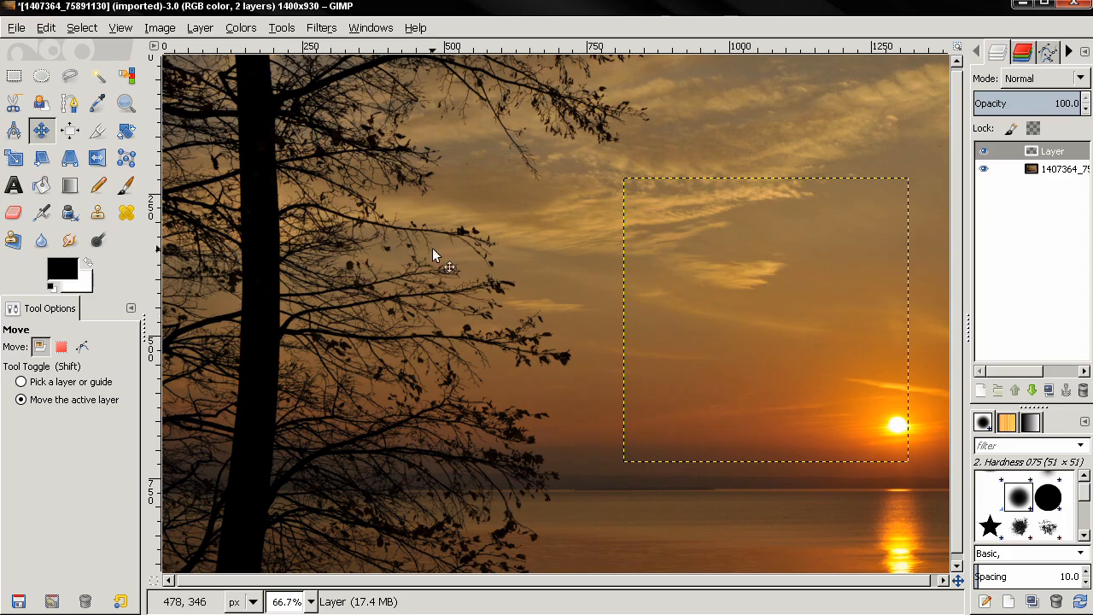
click(126, 184)
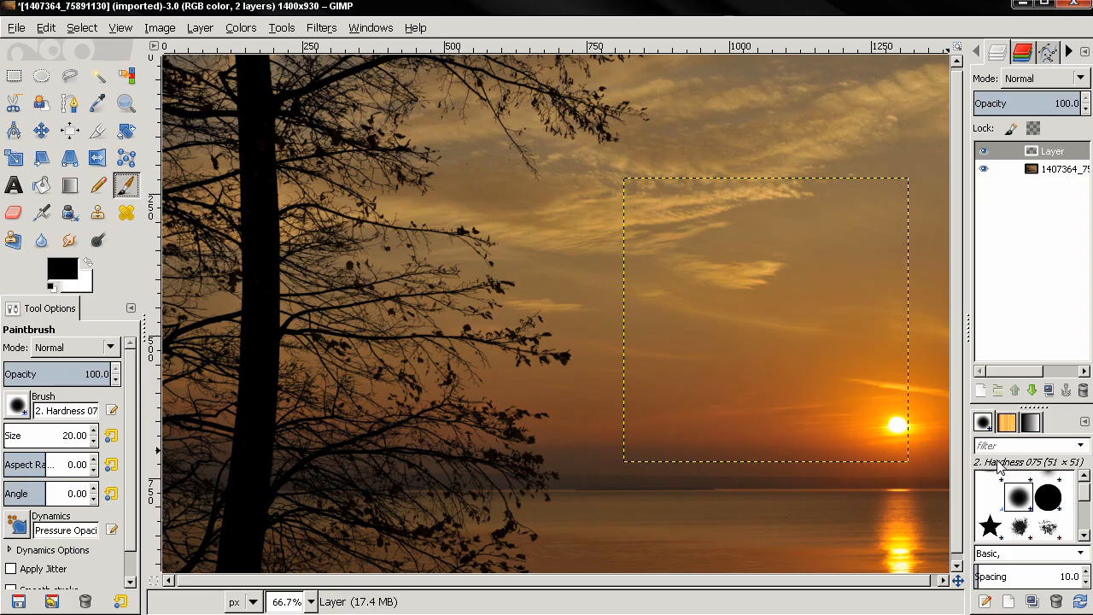
Paint red, light green, orange and yellow stripes on the new layer
click(1048, 497)
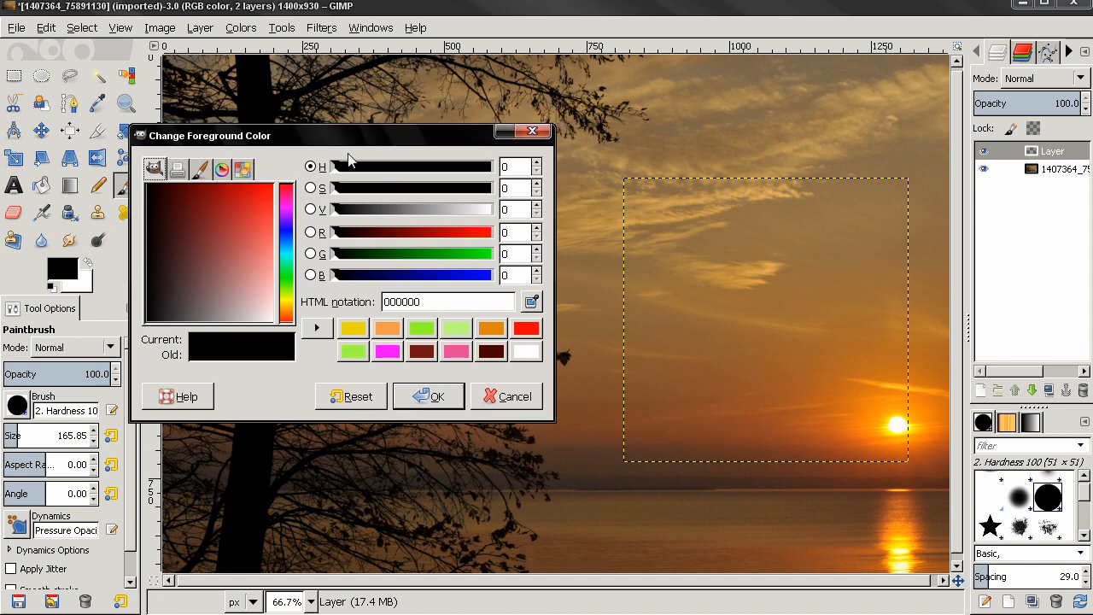
click(525, 328)
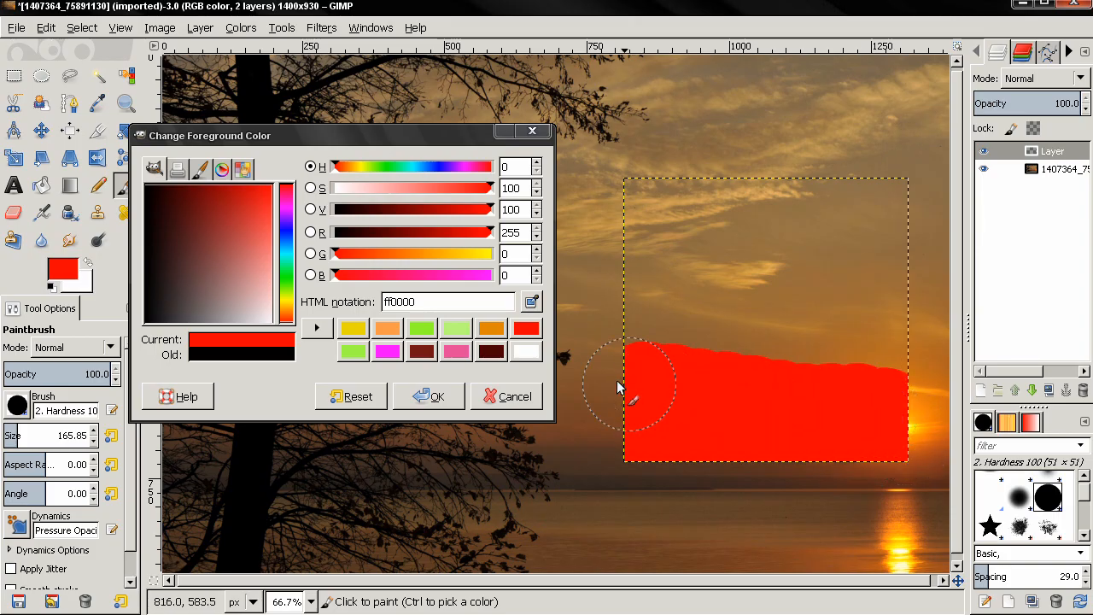
click(420, 327)
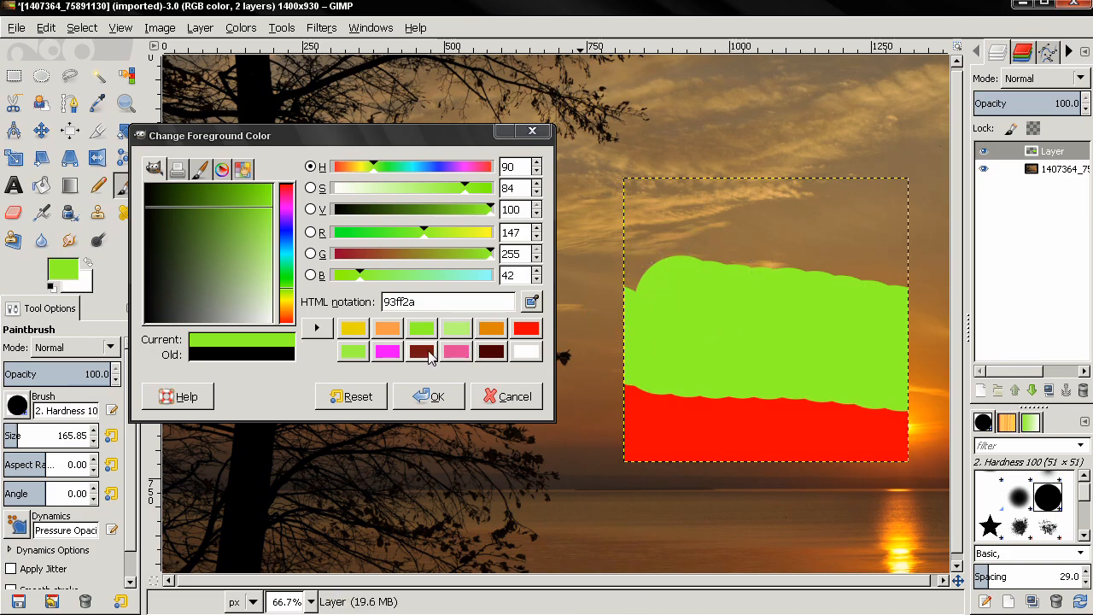
click(386, 328)
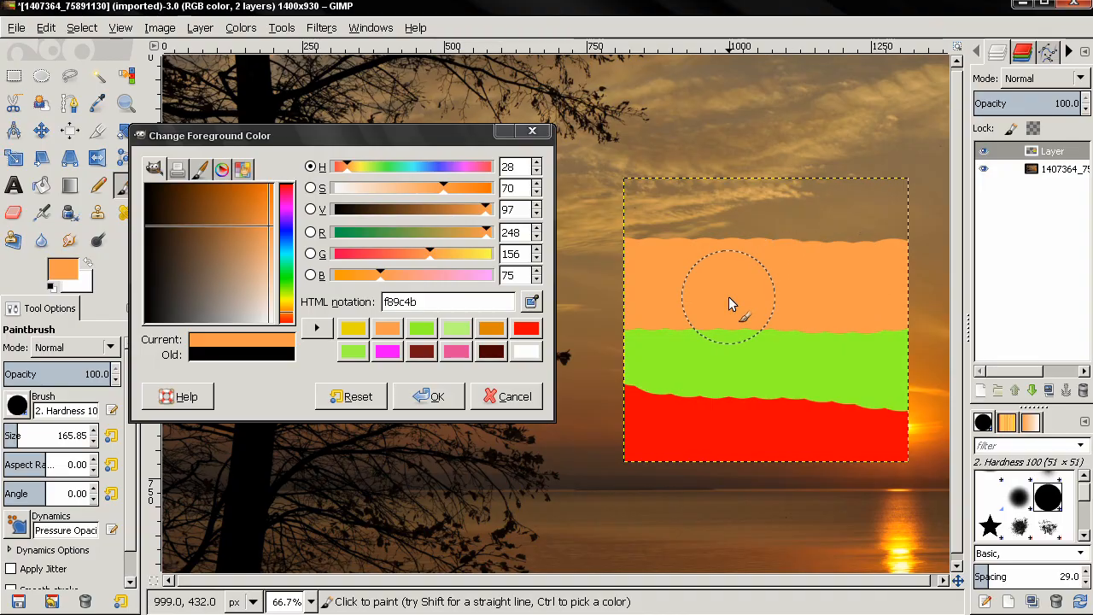
click(352, 328)
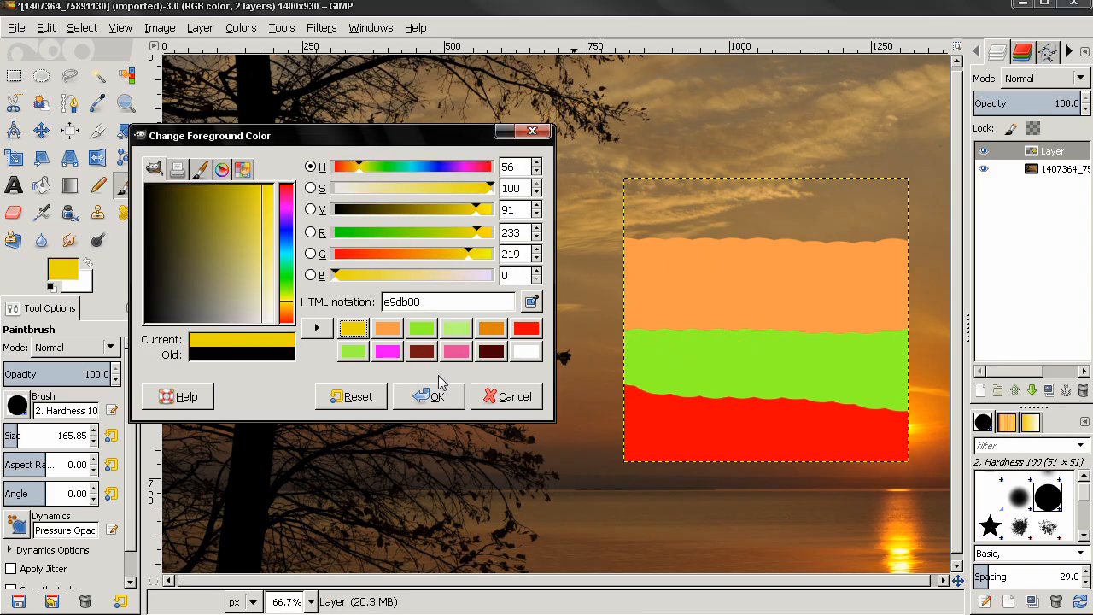
click(427, 396)
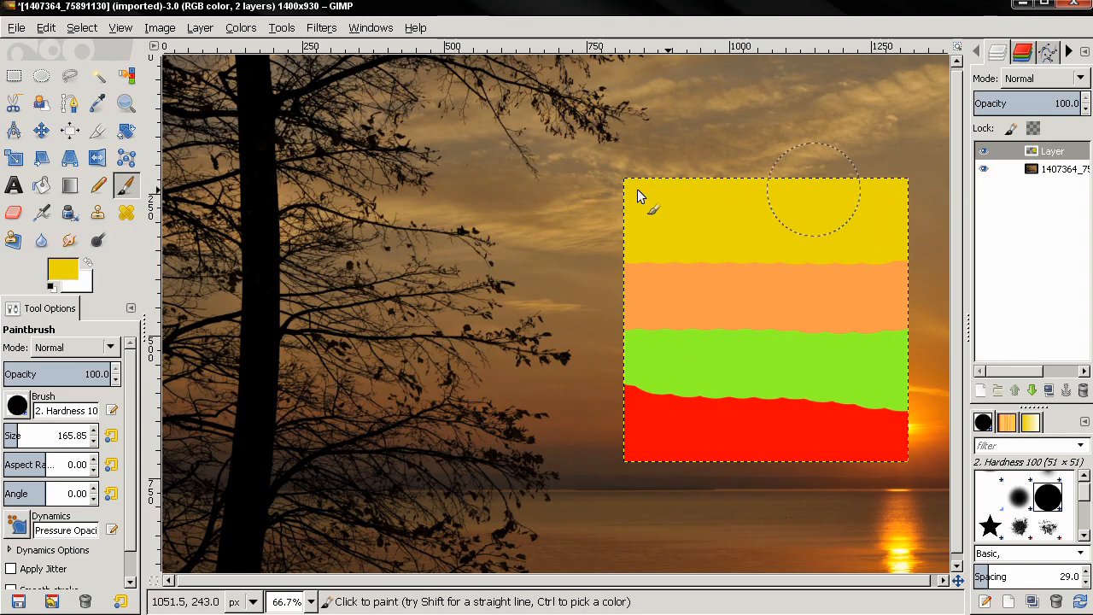
Erase across the stripes at 50% opacity so they turn semi-transparent
click(79, 263)
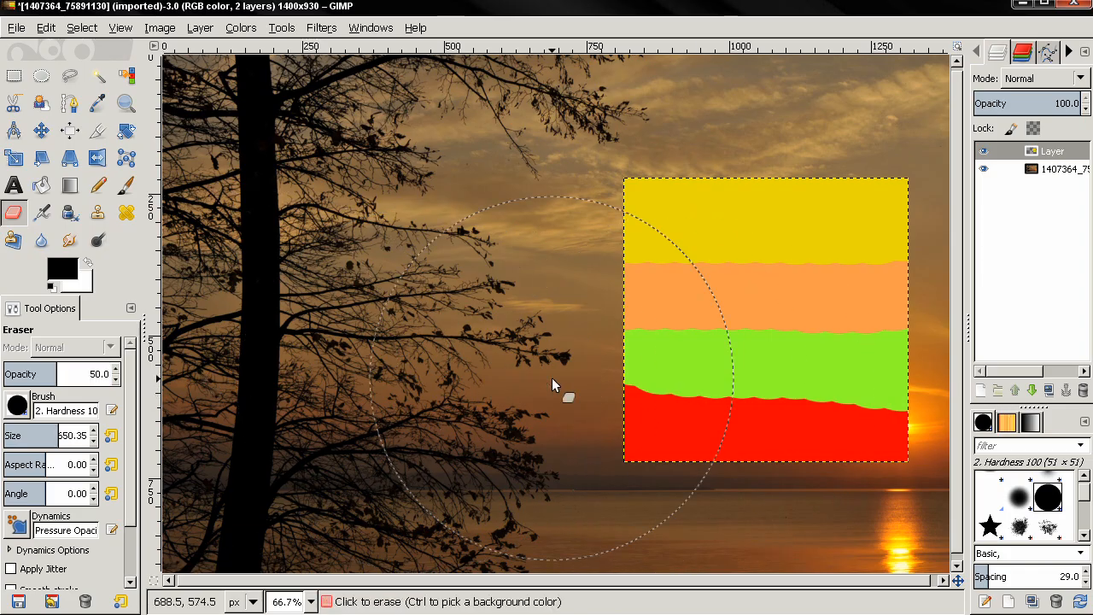
drag(553, 384, 850, 379)
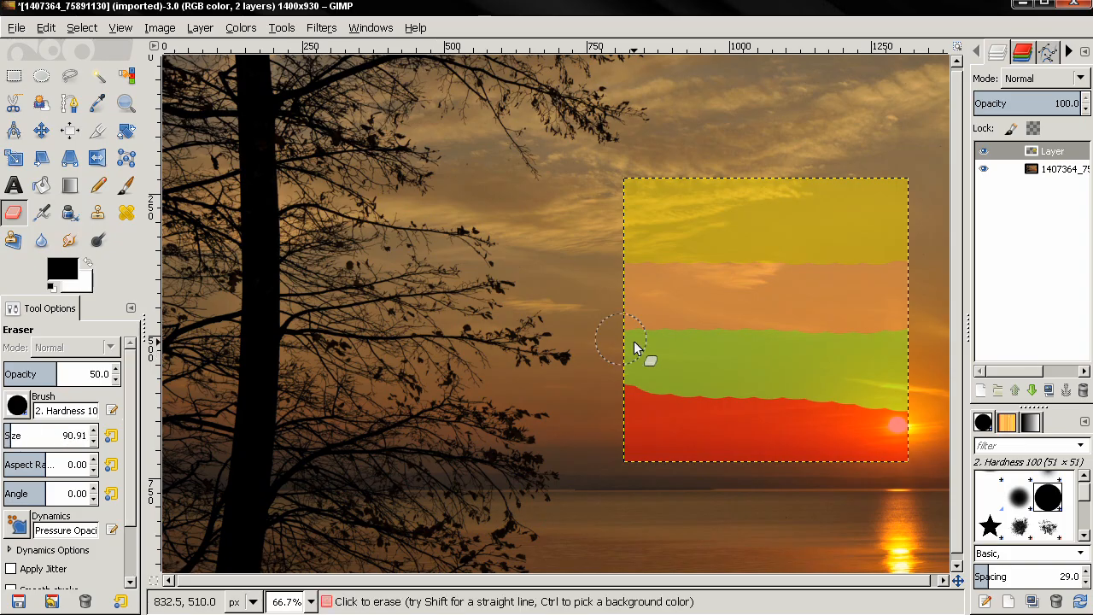
mouse_move(905, 243)
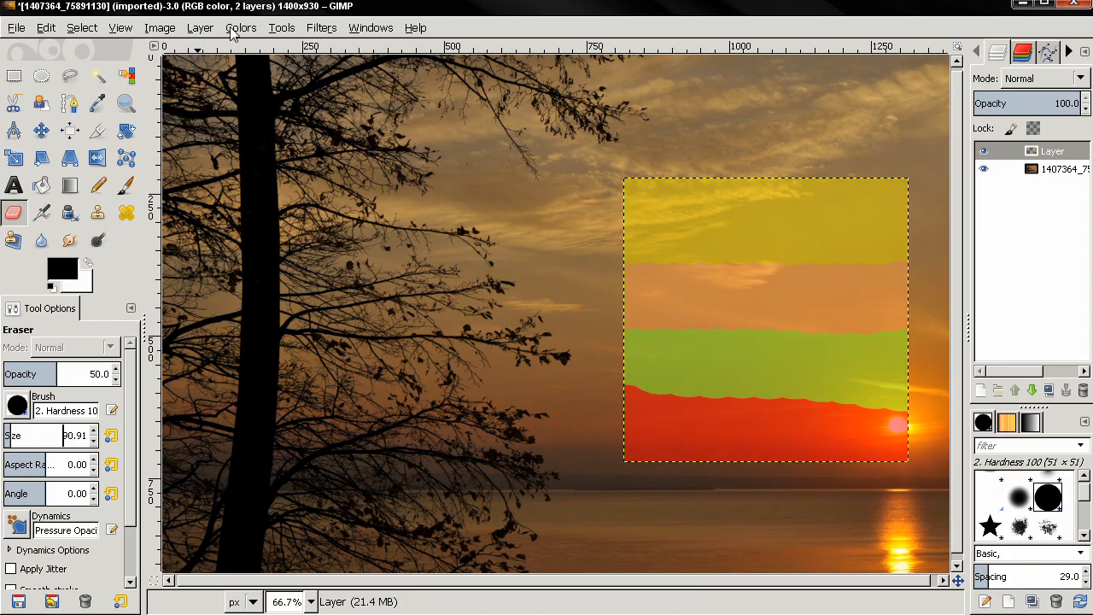
click(239, 27)
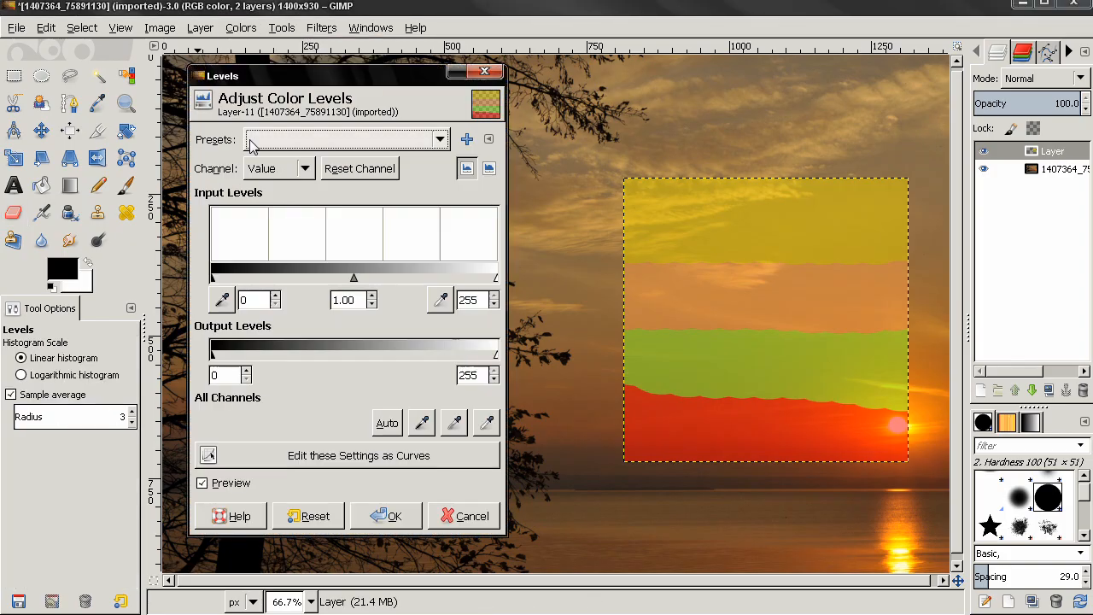
Target Levels at the Alpha channel, try the output sliders, and return them to 0 and 255
click(277, 168)
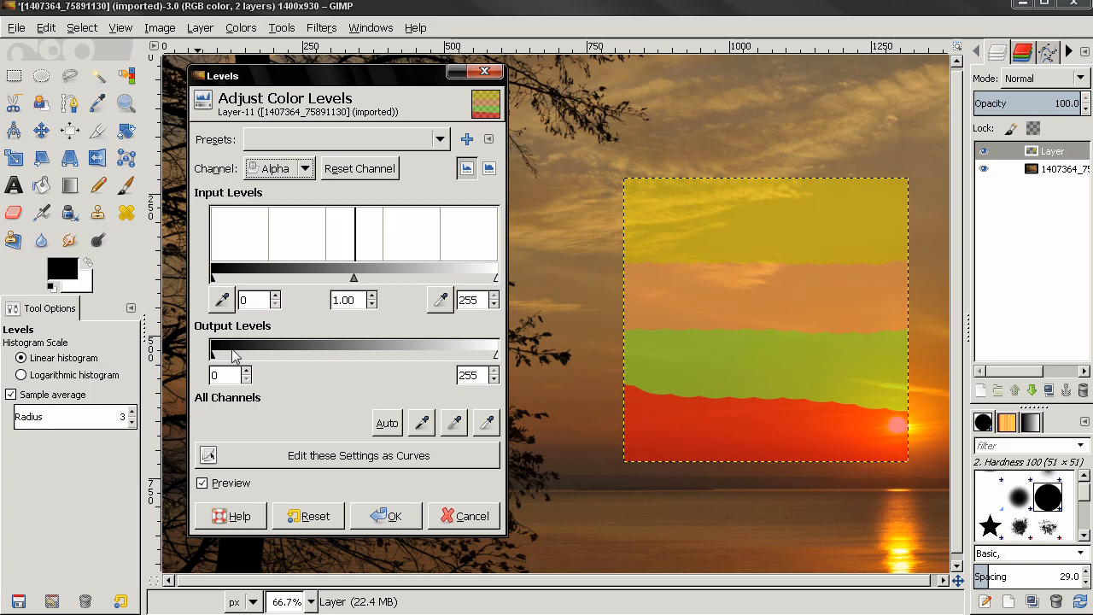
mouse_move(215, 366)
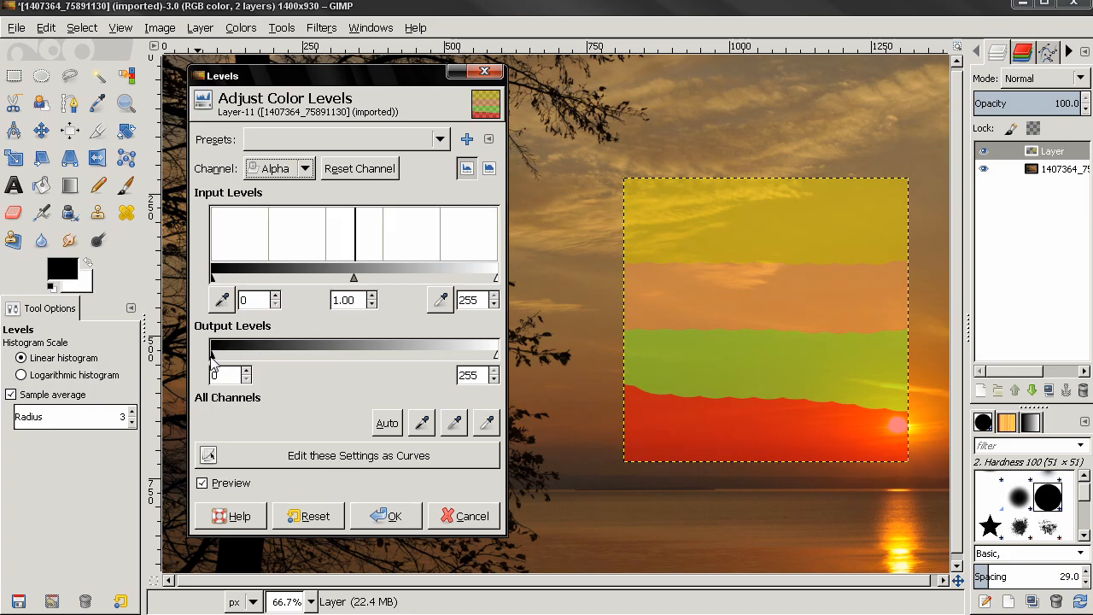
drag(212, 348, 352, 348)
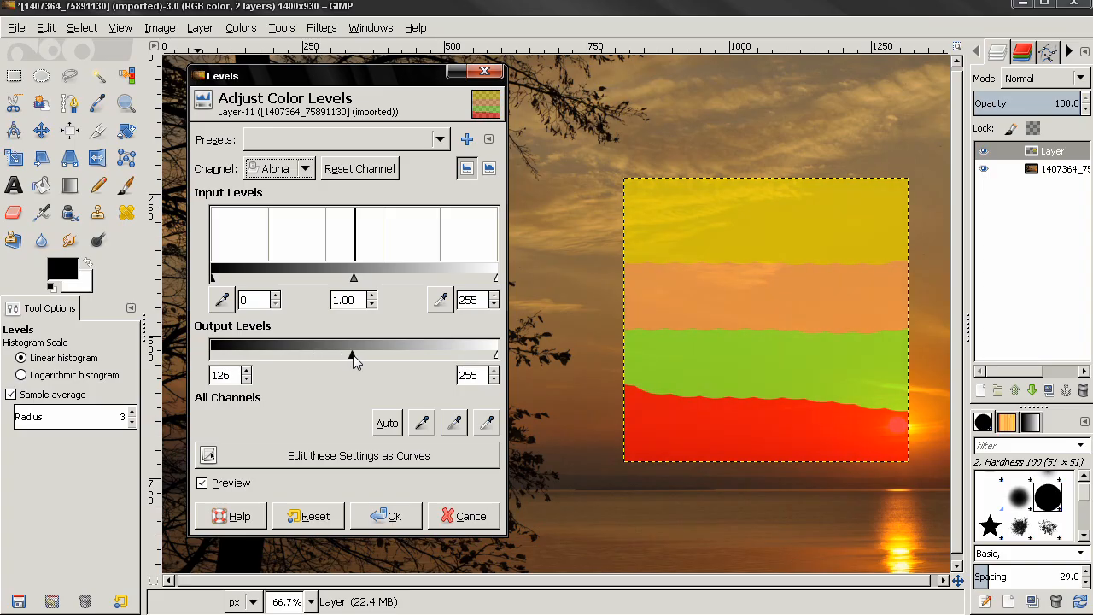
drag(353, 348, 430, 348)
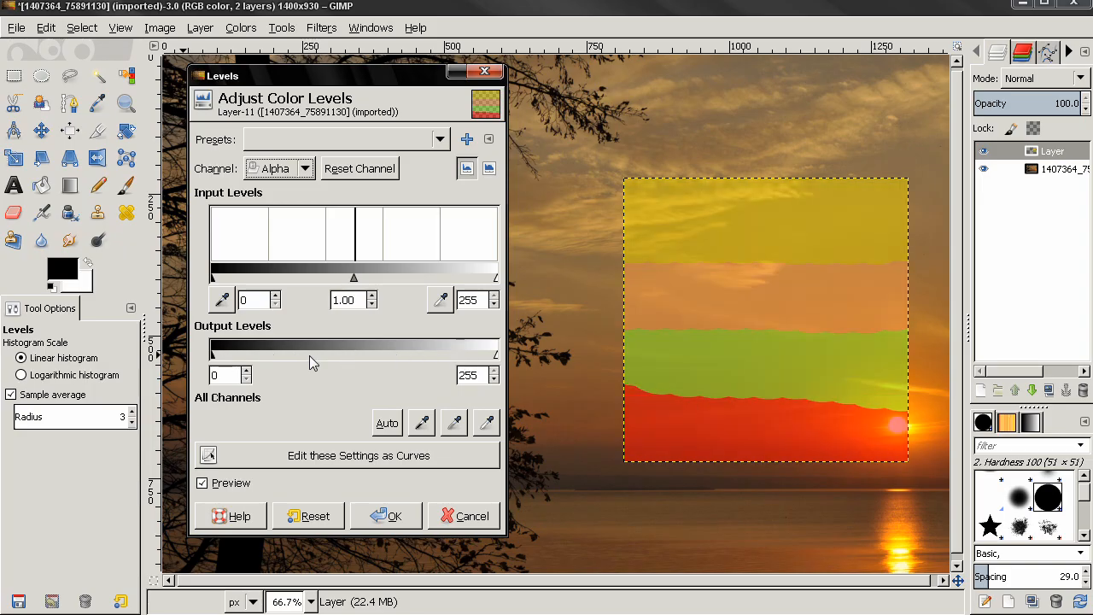
drag(494, 348, 425, 348)
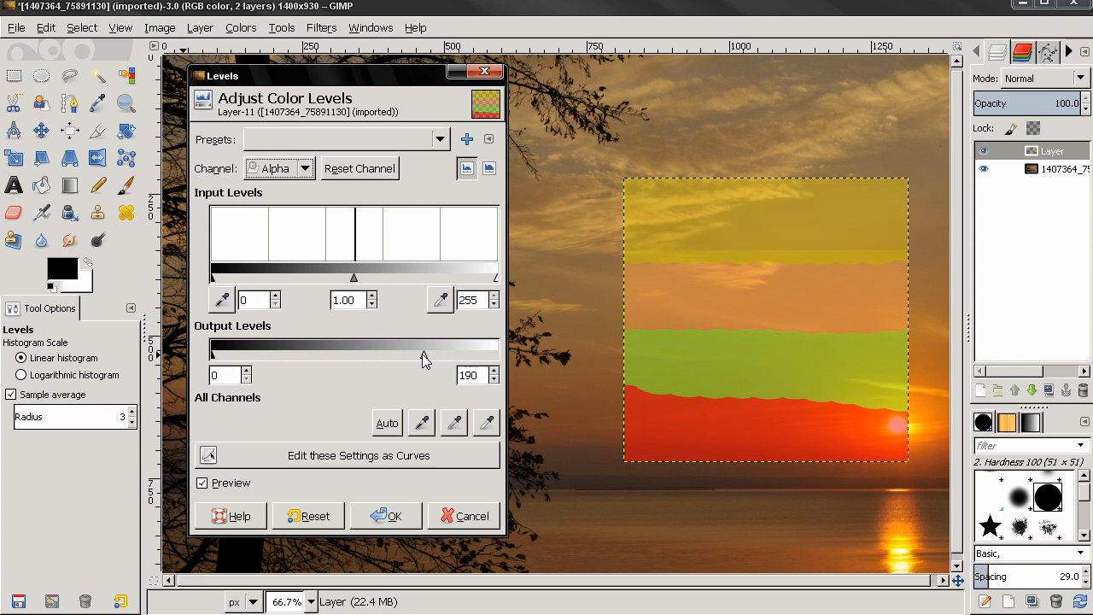
drag(423, 347, 308, 347)
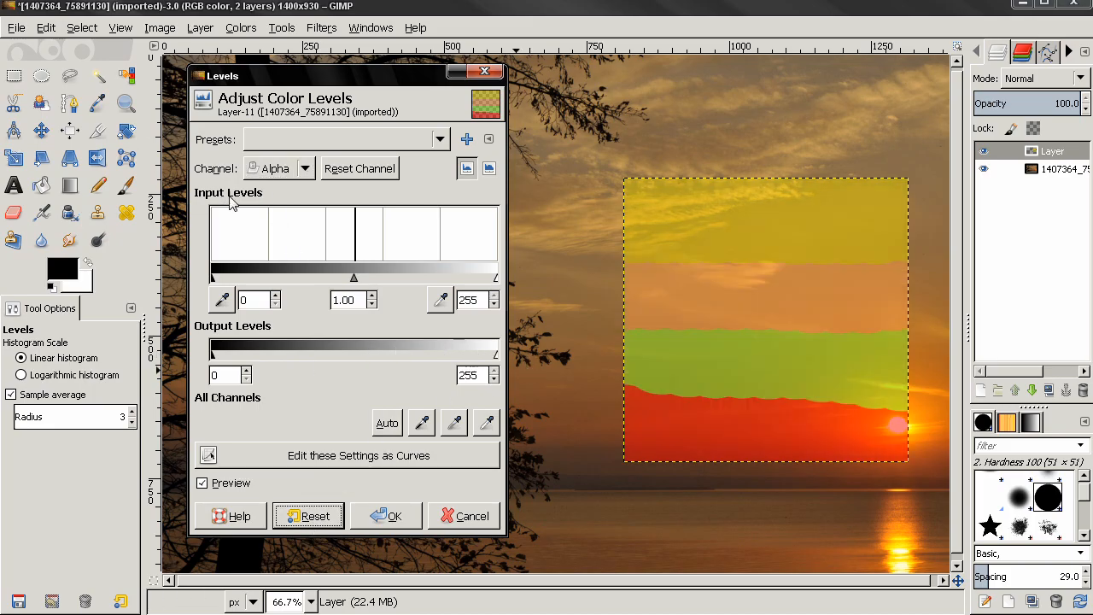
mouse_move(225, 282)
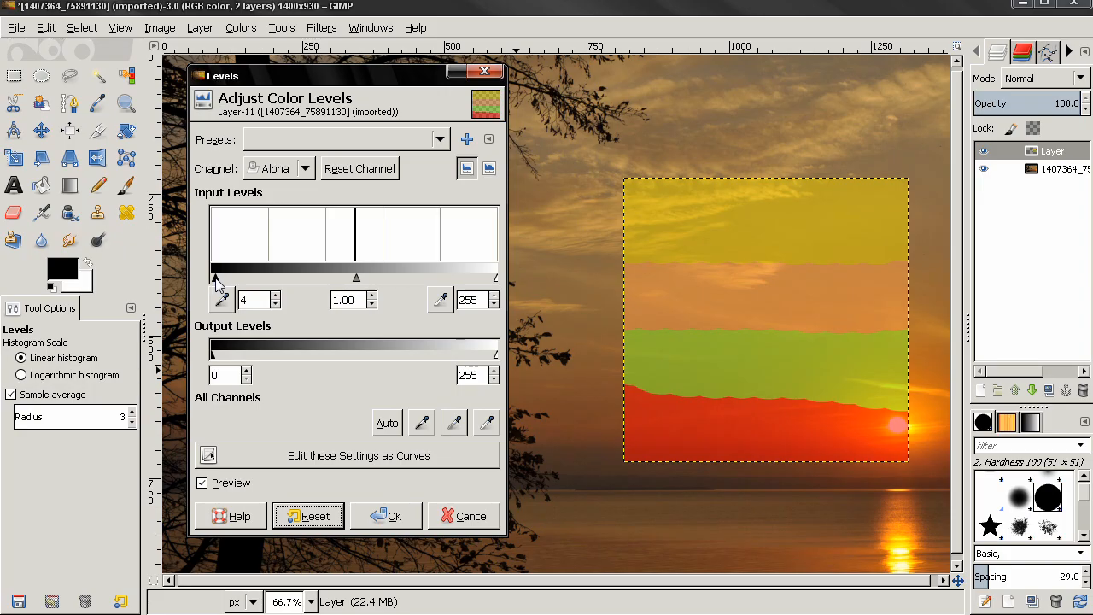
Raise the Alpha input black point to about 135 so the stripes vanish, then lower it back
drag(215, 276, 333, 276)
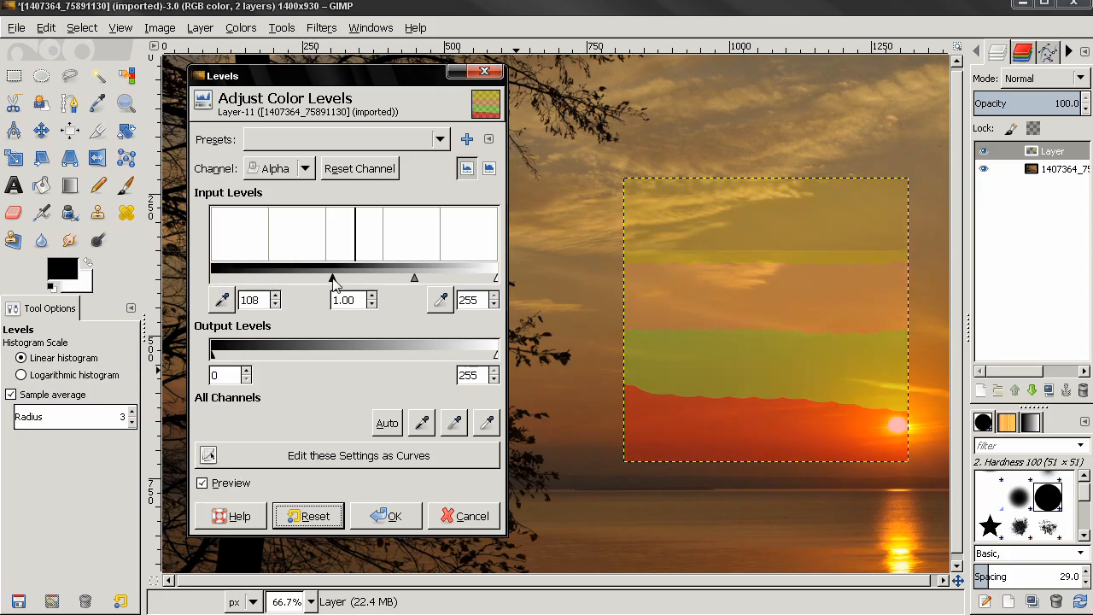
drag(331, 276, 340, 276)
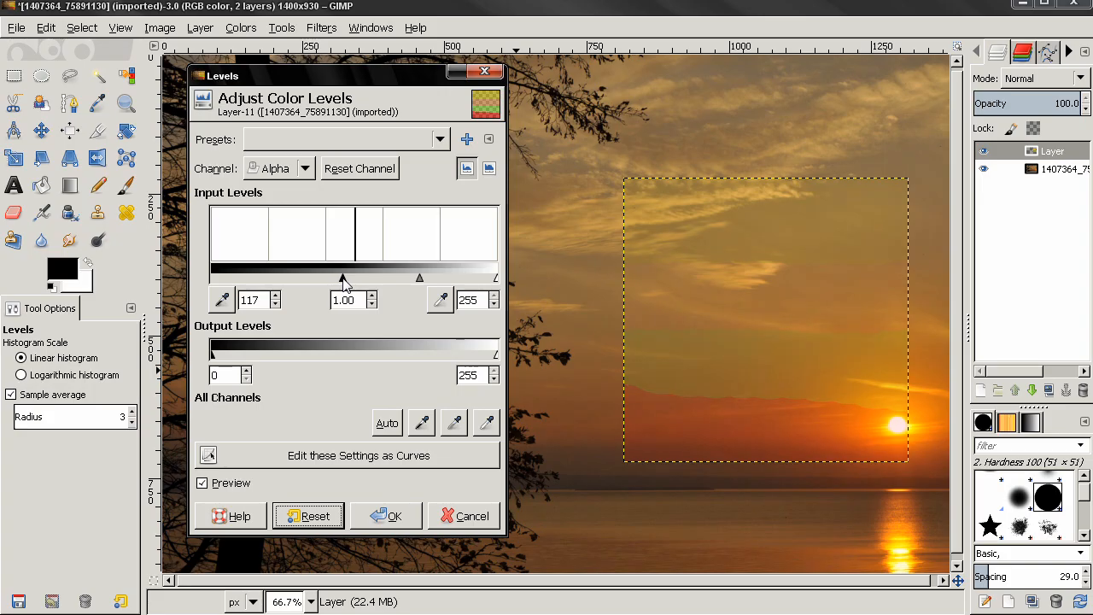
drag(341, 277, 357, 276)
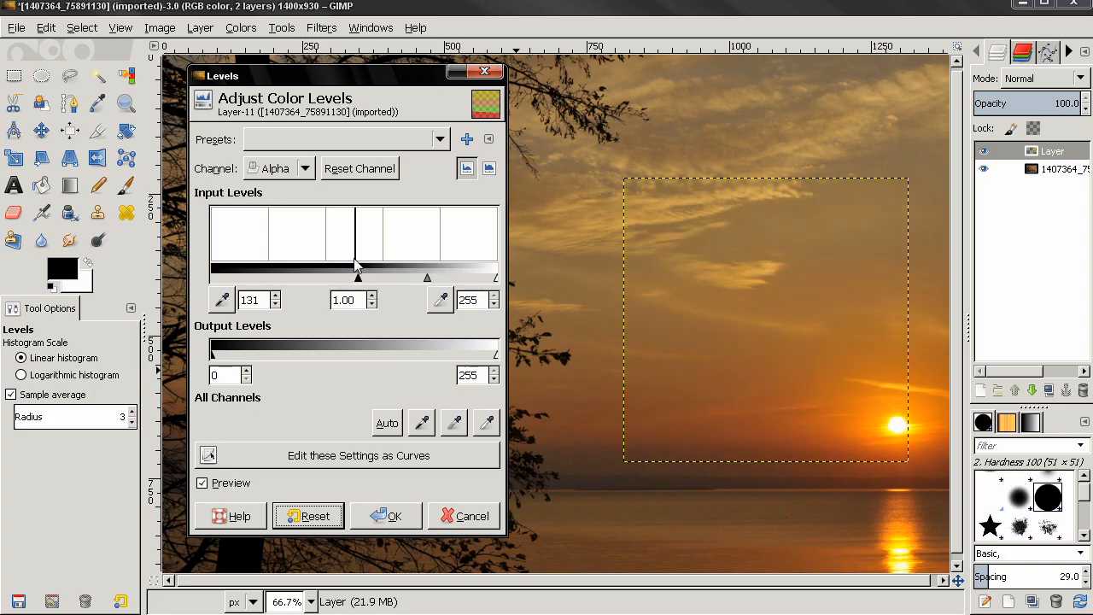
drag(359, 276, 353, 276)
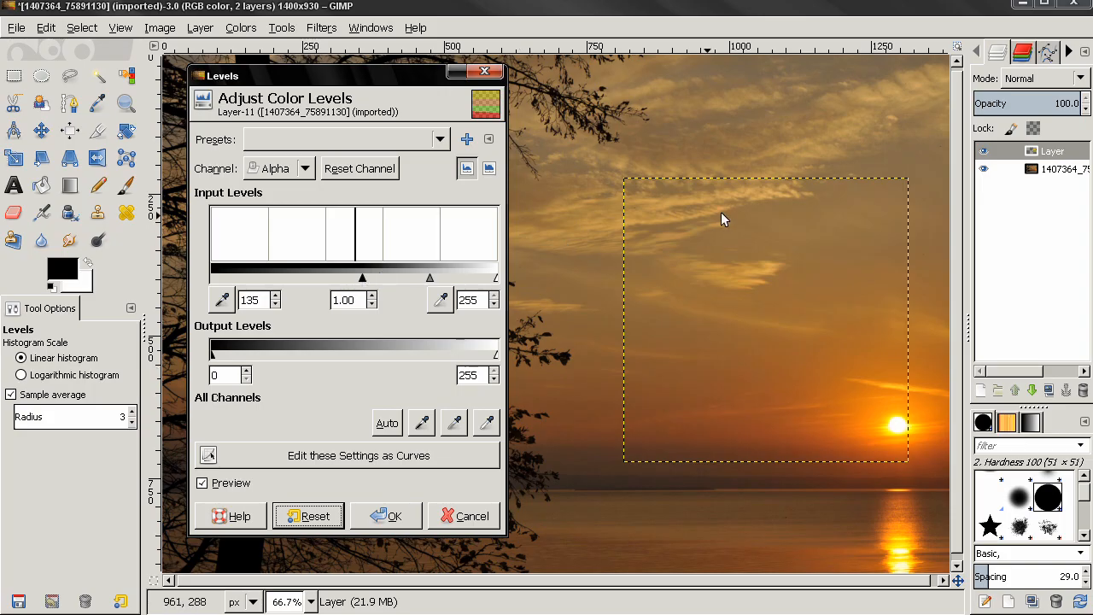
mouse_move(669, 375)
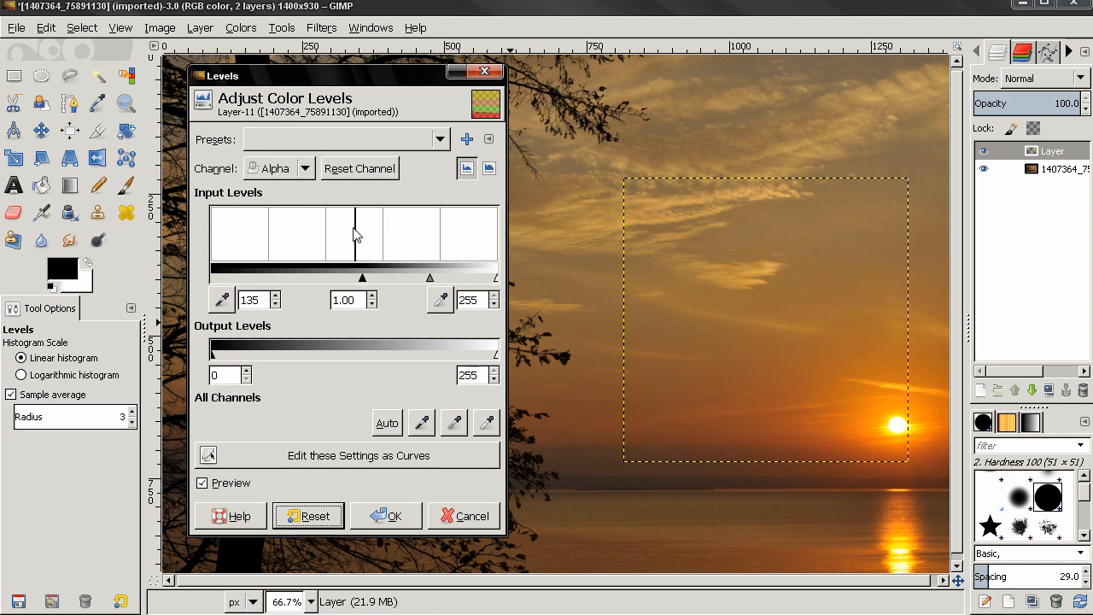
mouse_move(371, 249)
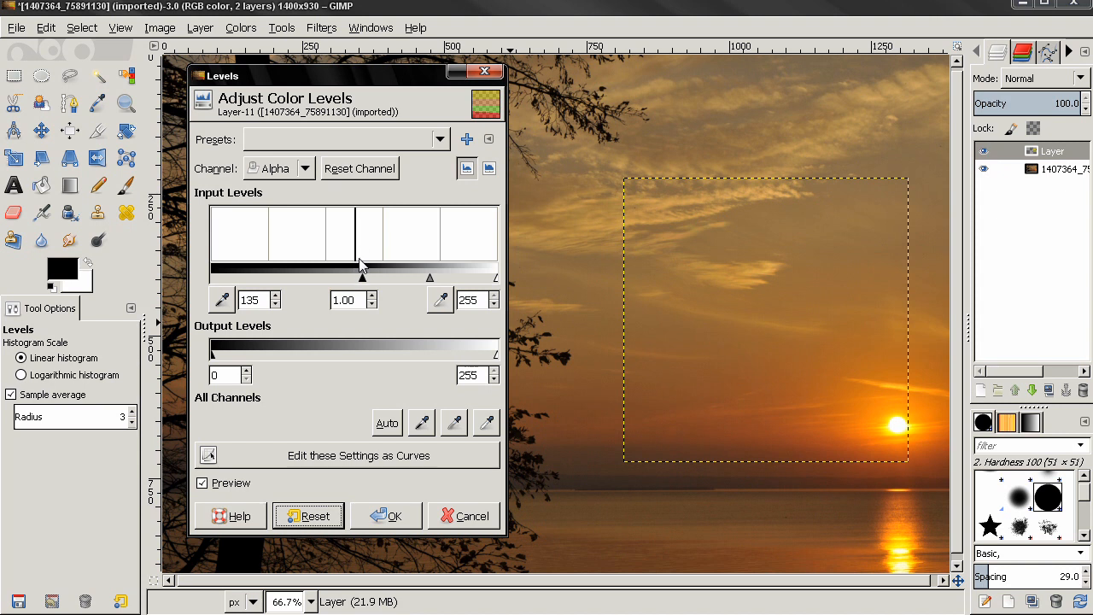
drag(359, 277, 219, 276)
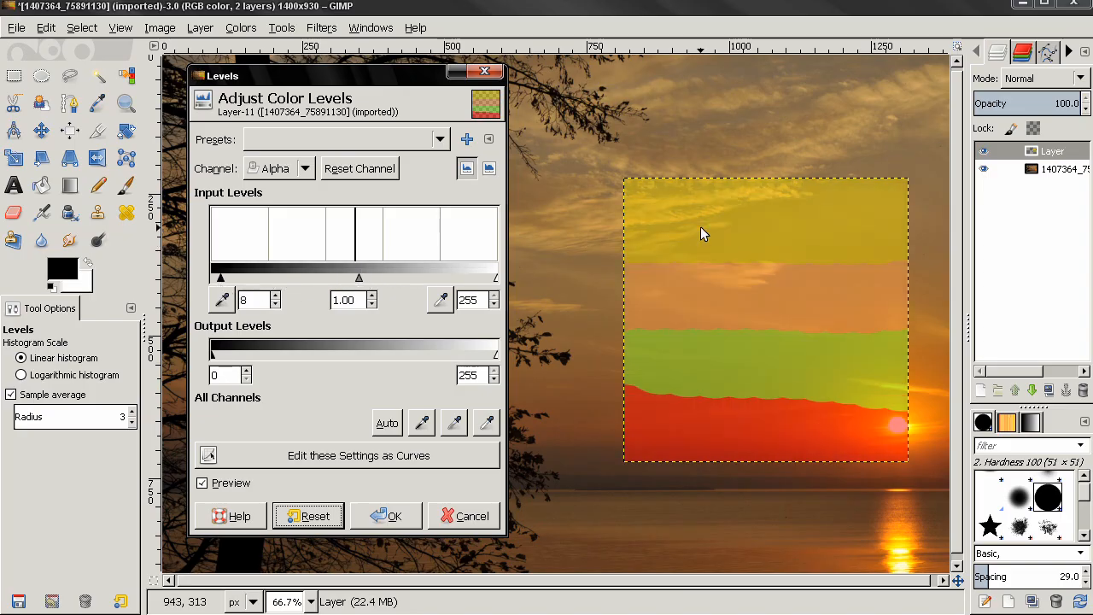
mouse_move(743, 358)
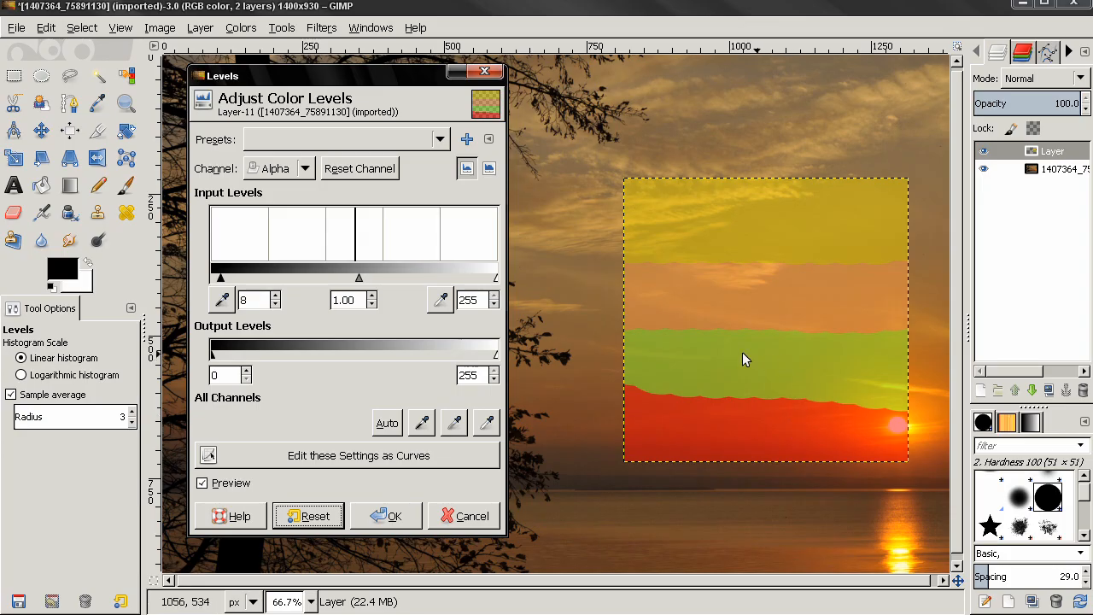
mouse_move(725, 403)
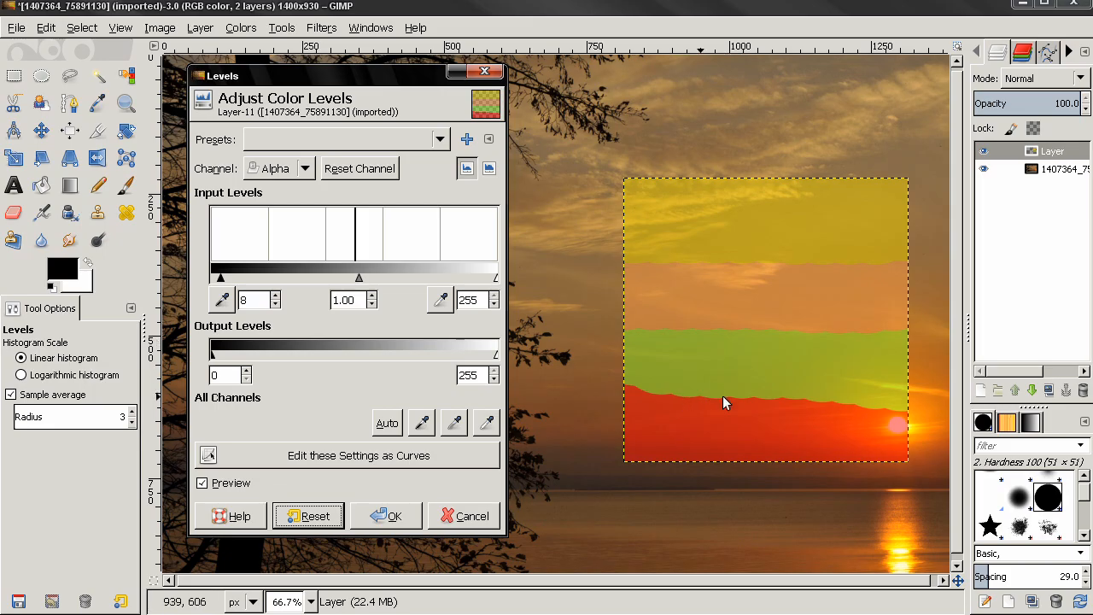
mouse_move(693, 382)
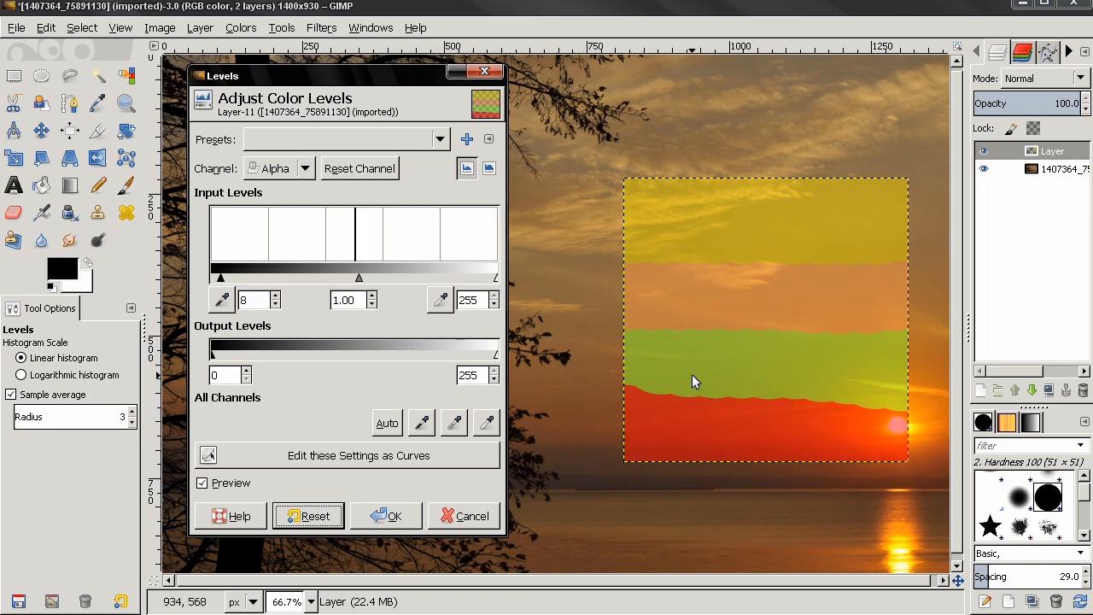
Raise the Alpha black point again through 83 and 125 to settle at 134, stripes fully transparent
drag(220, 276, 304, 277)
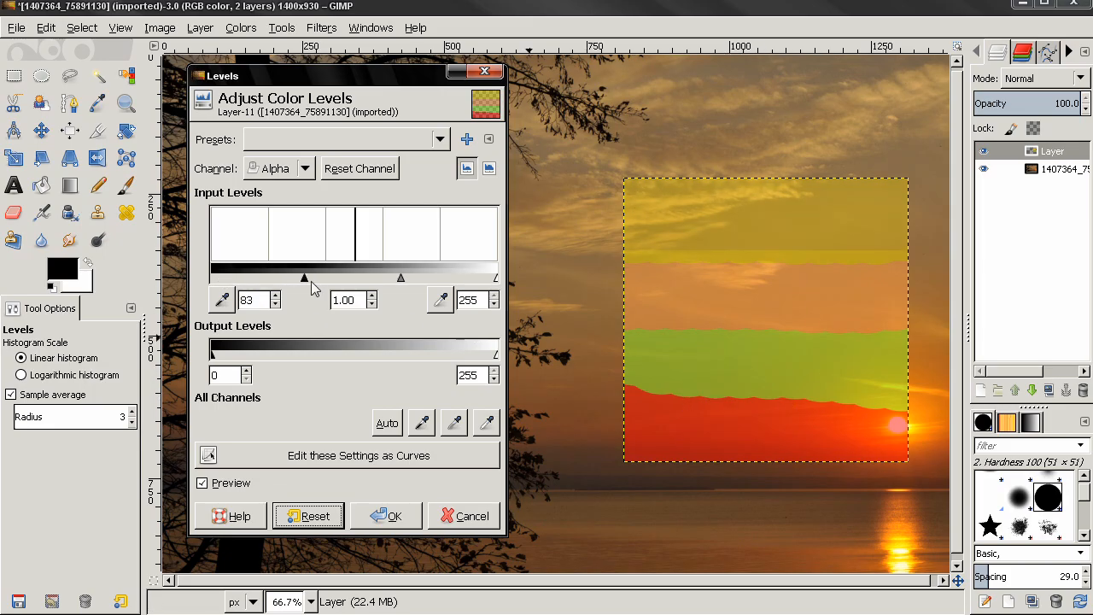
drag(306, 277, 357, 277)
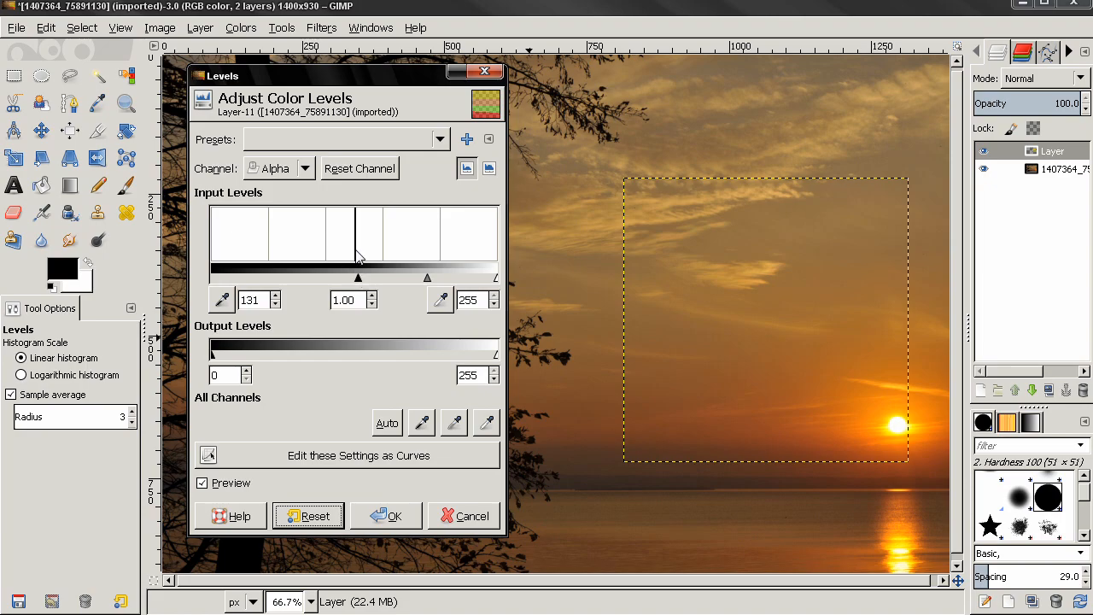
drag(359, 277, 350, 277)
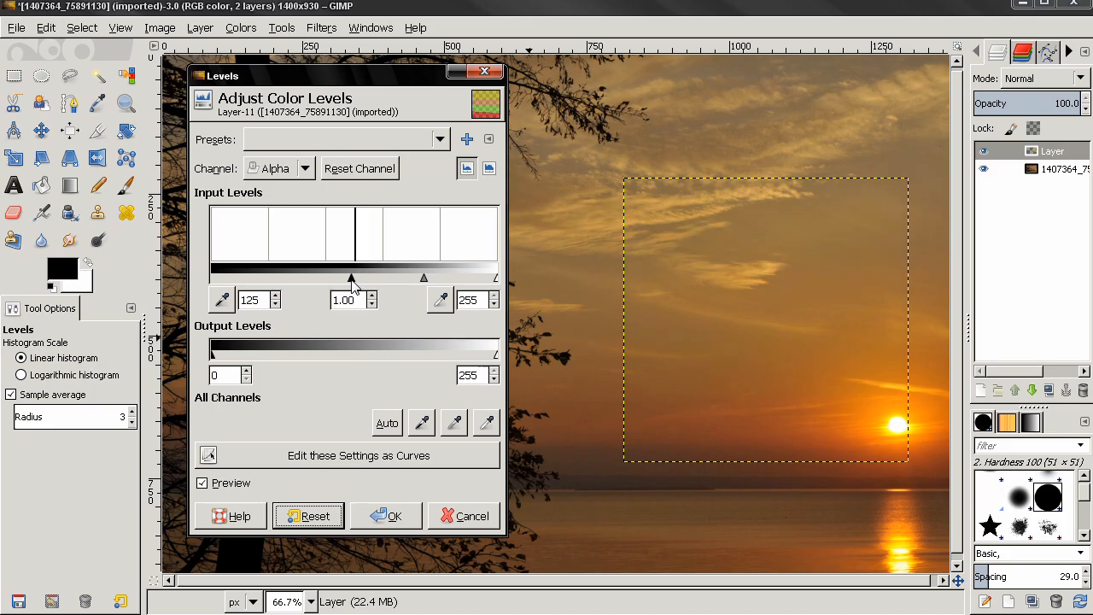
drag(355, 277, 362, 277)
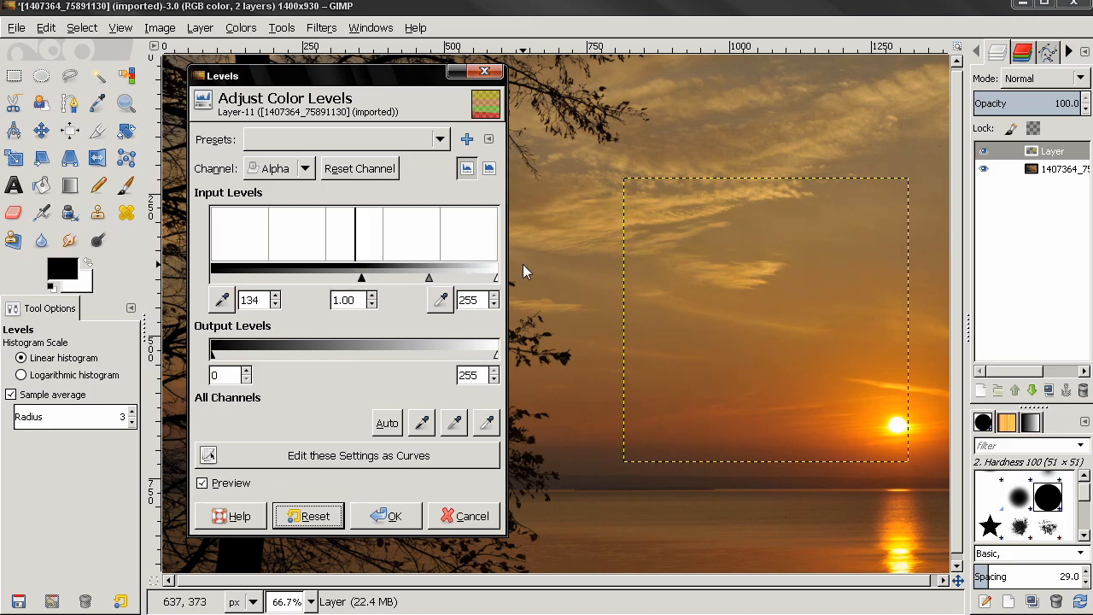
Reset the Alpha levels, then lower the white input point through 211 until the stripes look solid
click(308, 516)
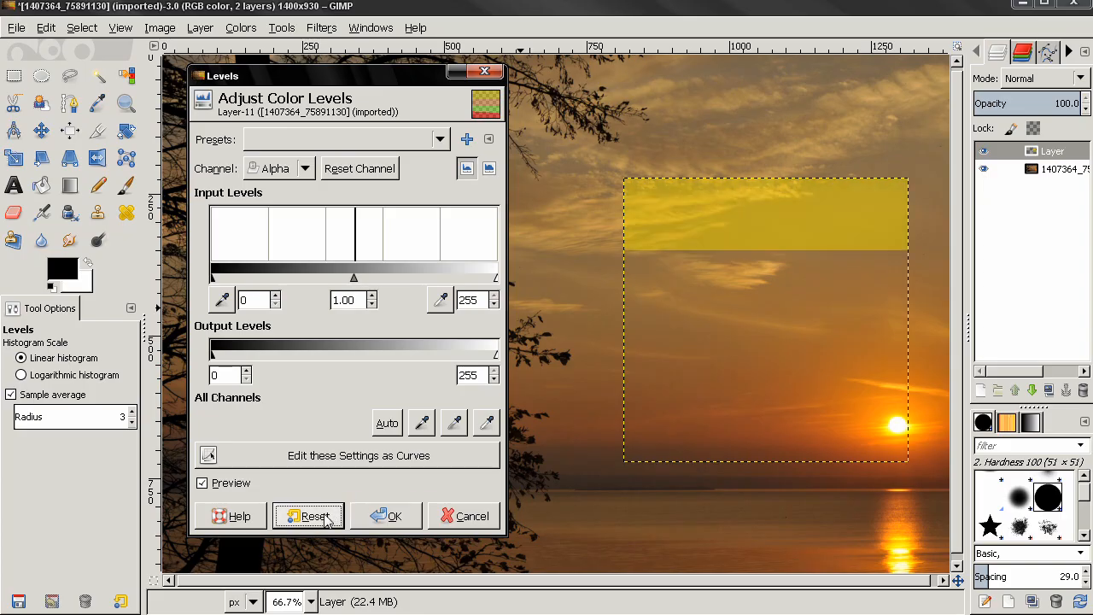
drag(495, 277, 447, 276)
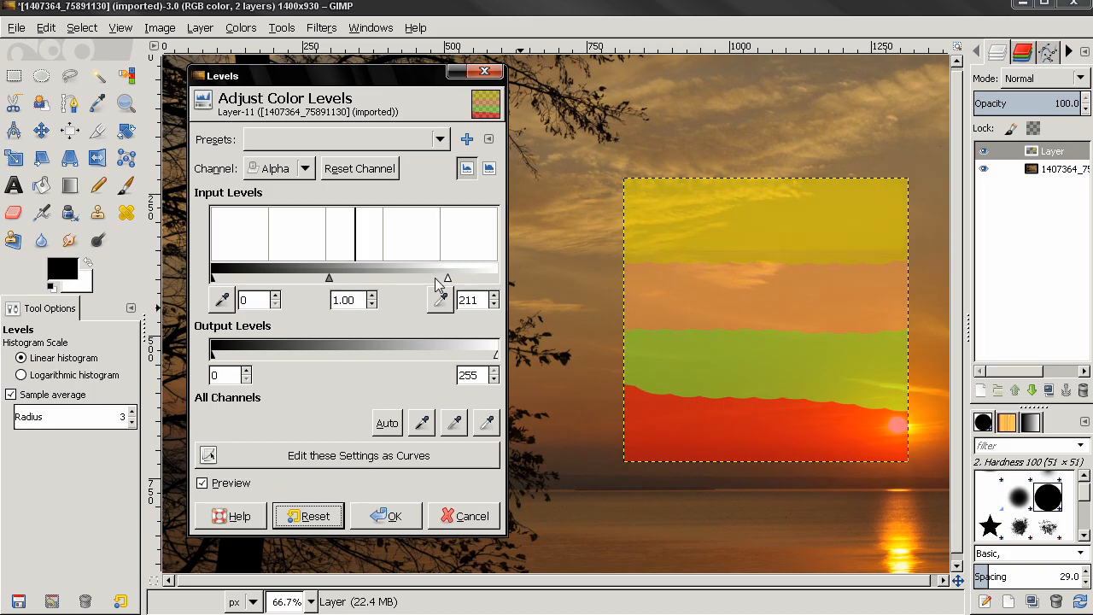
drag(447, 277, 369, 277)
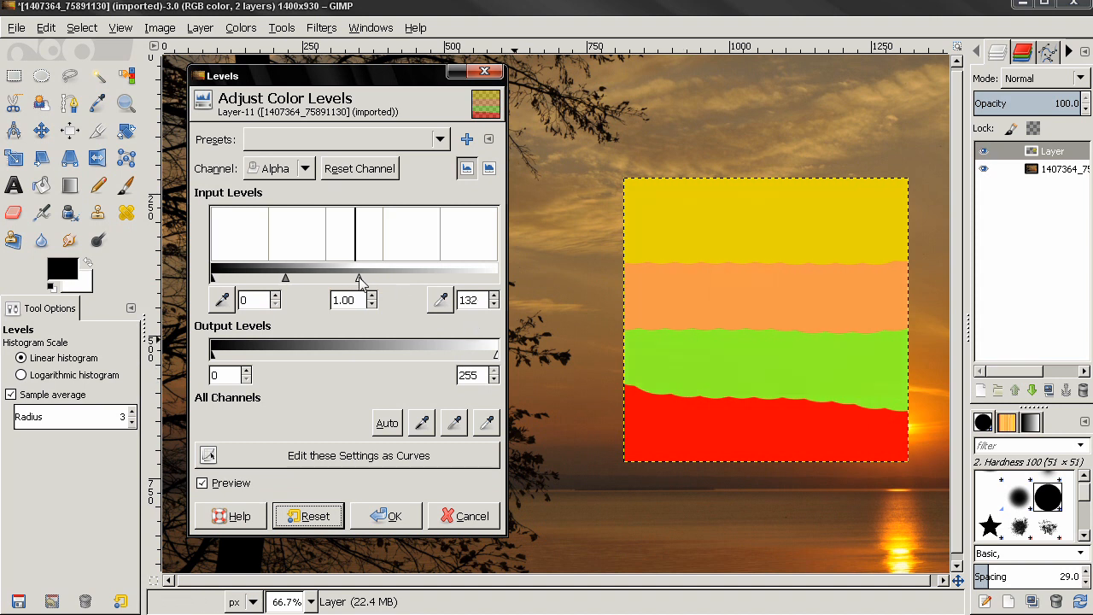
drag(358, 277, 282, 276)
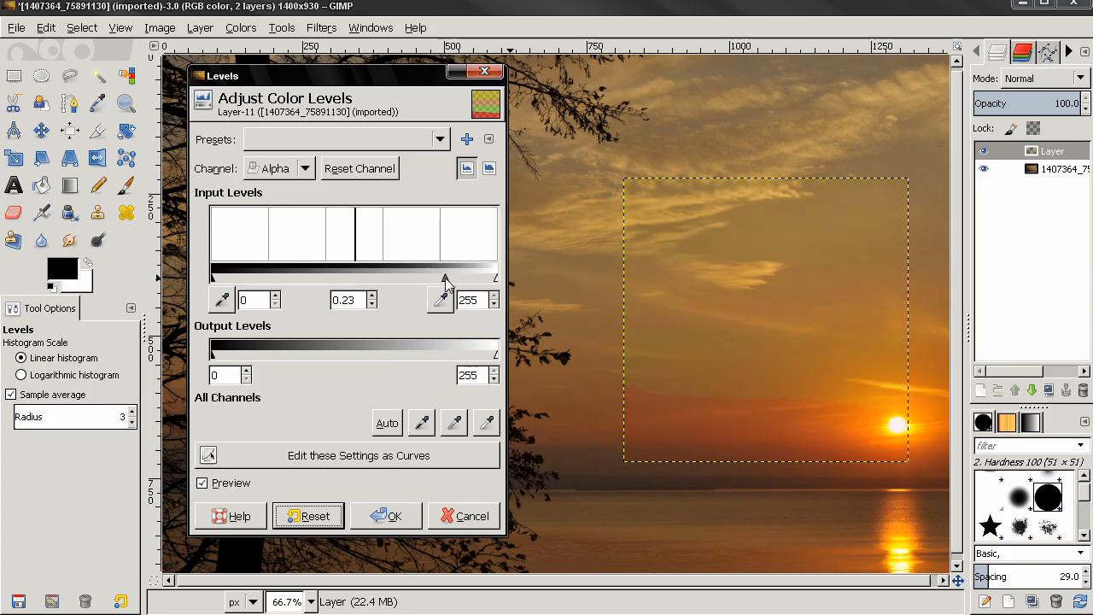
Set the Alpha gamma to 0.86 so the stripes show semi-transparently over the sunset
drag(444, 276, 359, 276)
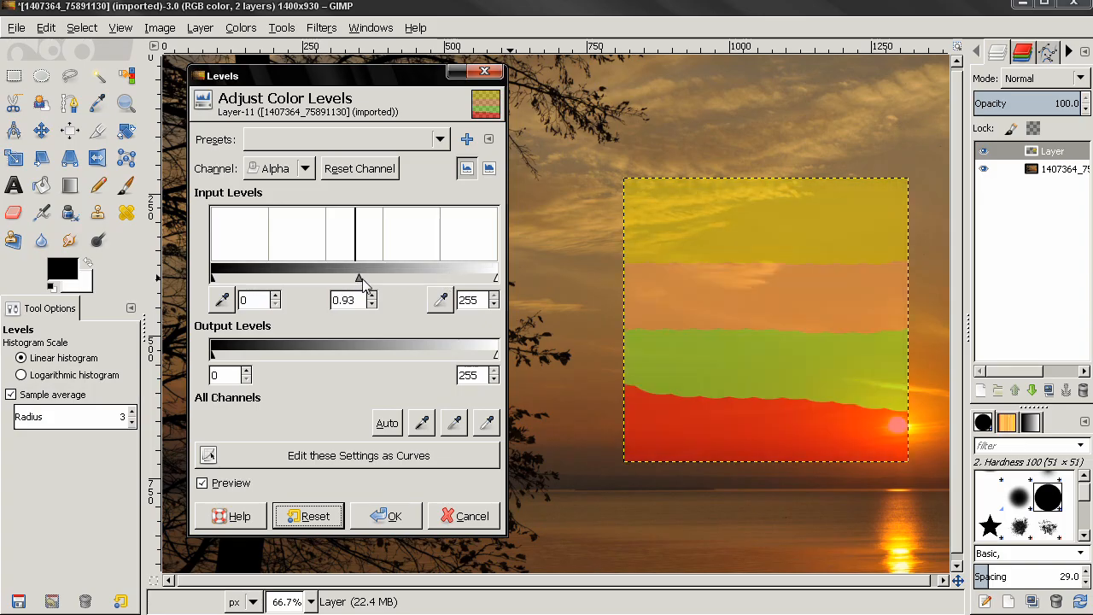
drag(358, 276, 362, 277)
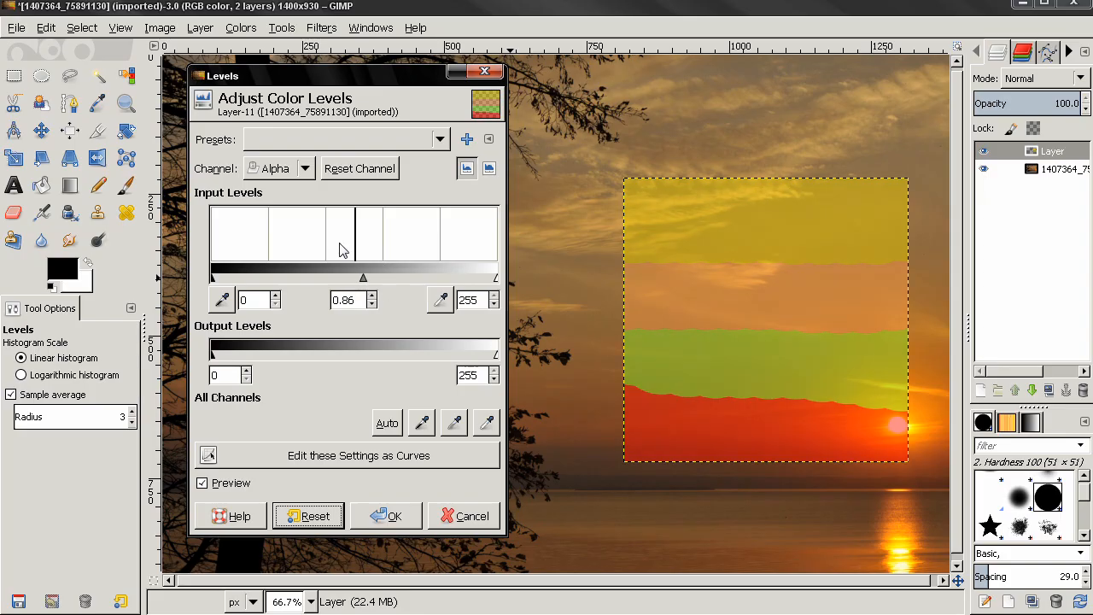
mouse_move(335, 259)
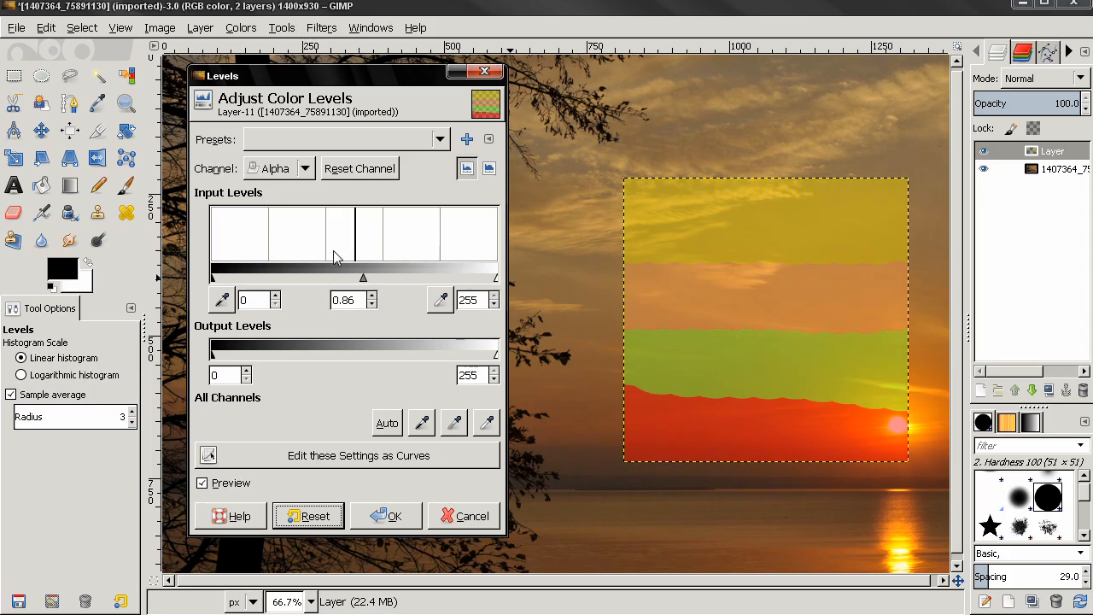
mouse_move(418, 251)
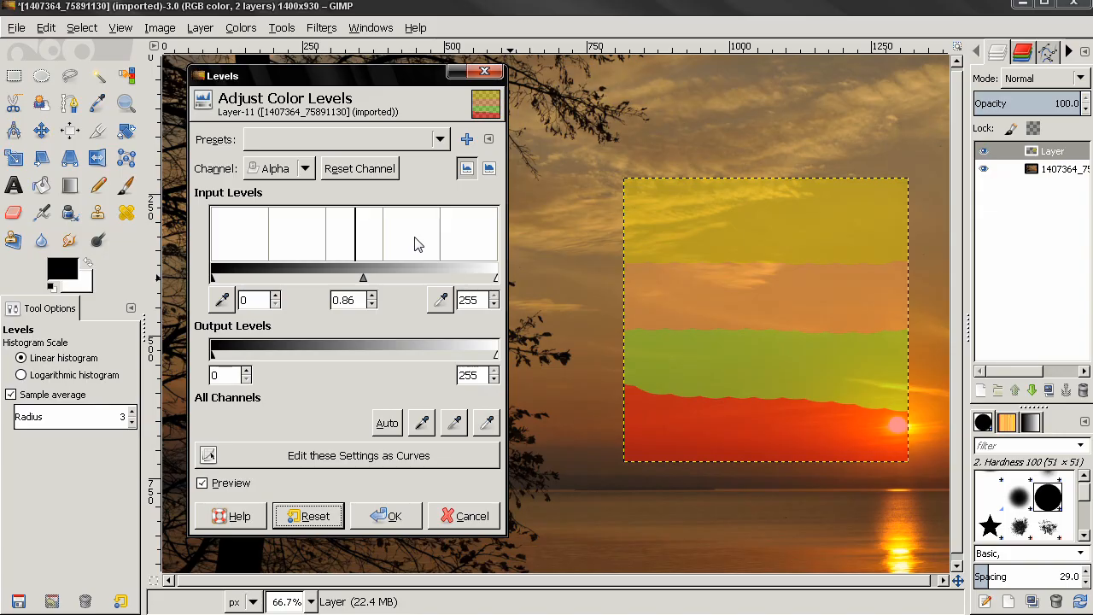
mouse_move(427, 229)
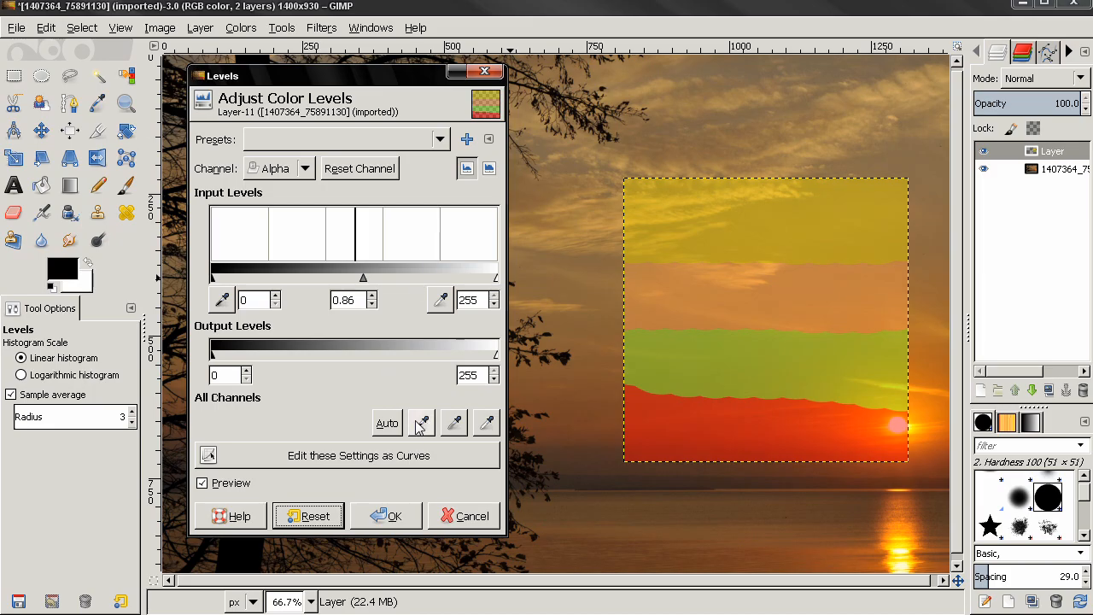
mouse_move(420, 424)
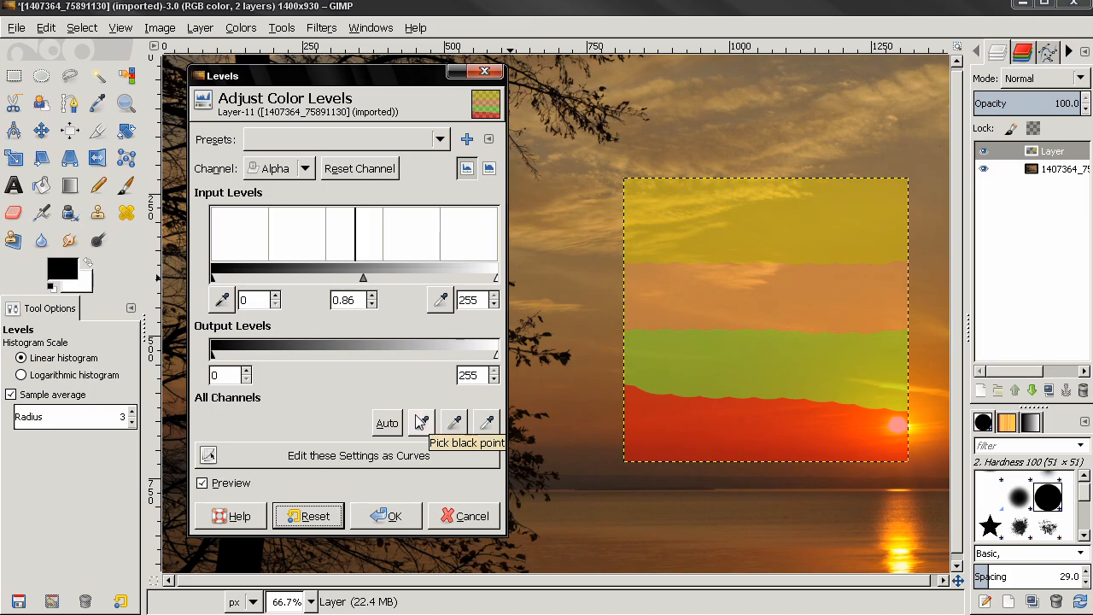
mouse_move(406, 386)
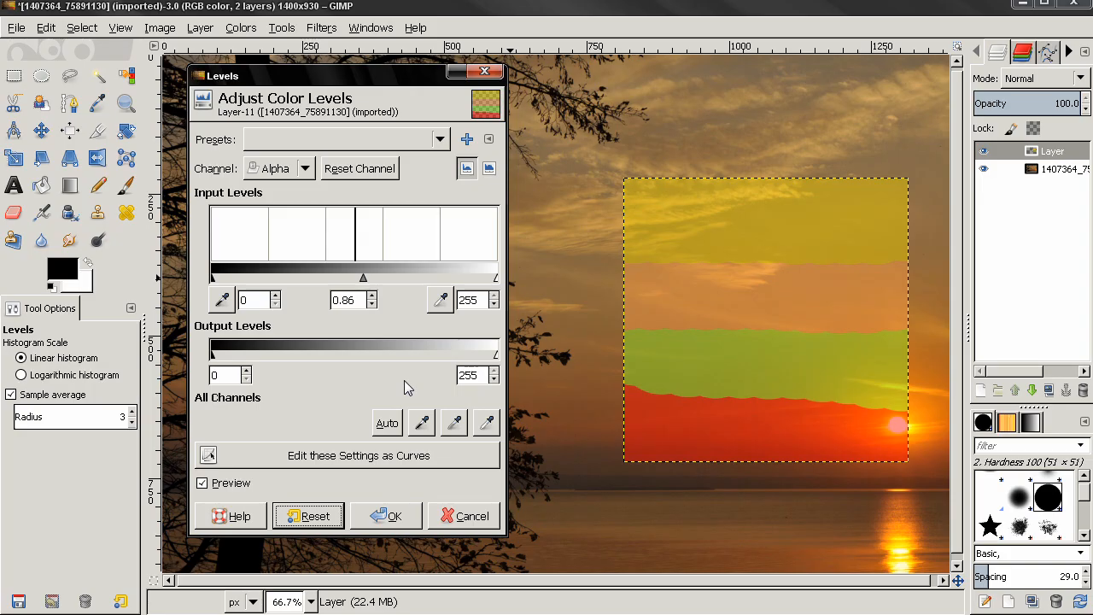